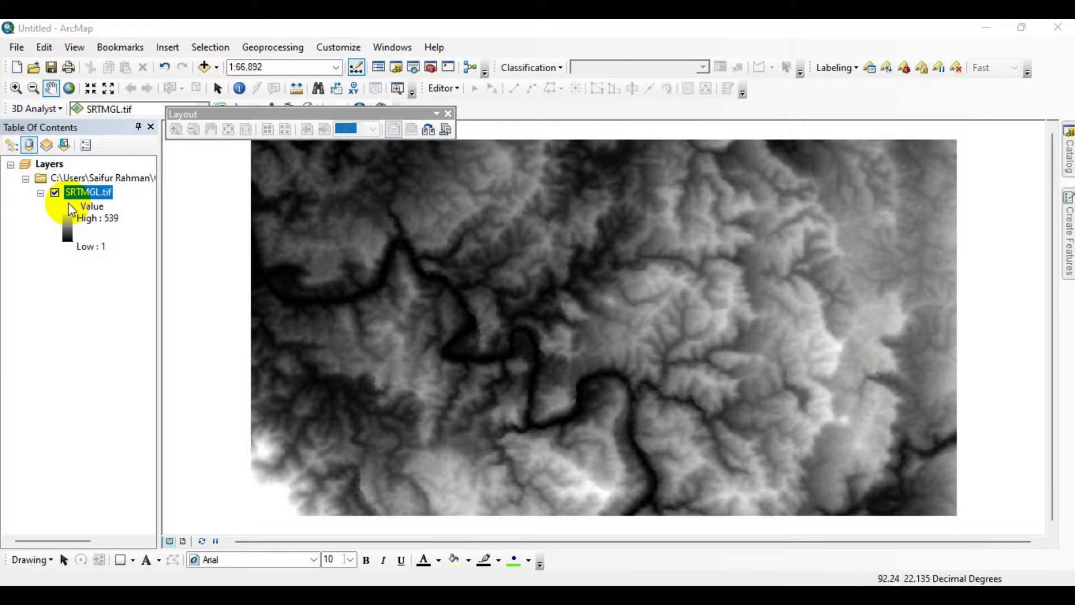
View SRTMGL.tif's layer Source properties to confirm the GCS_WGS_1984 coordinate system.
right_click(88, 193)
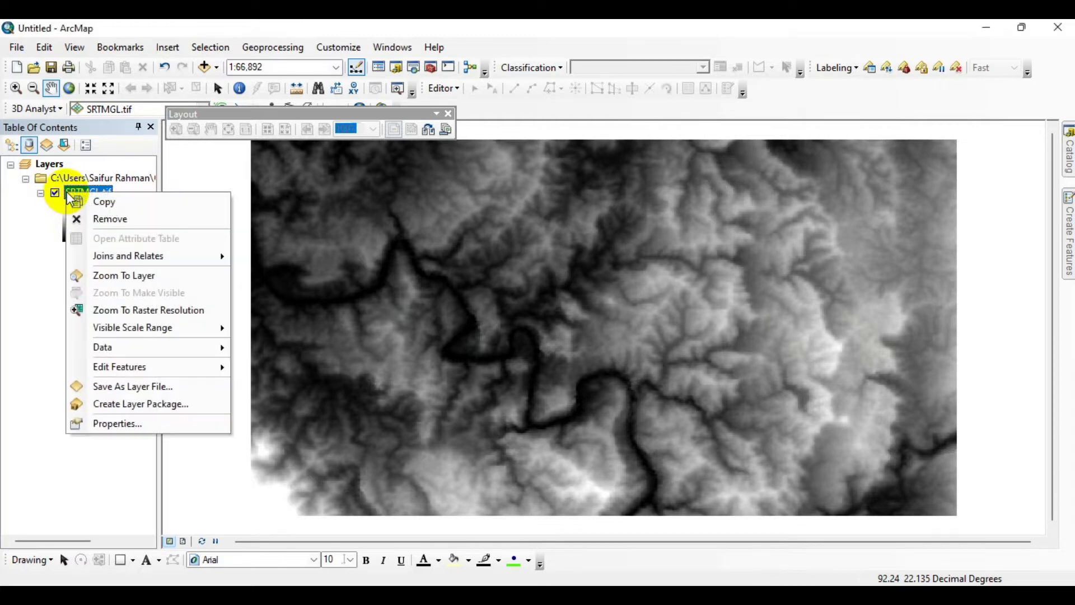
mouse_move(116, 424)
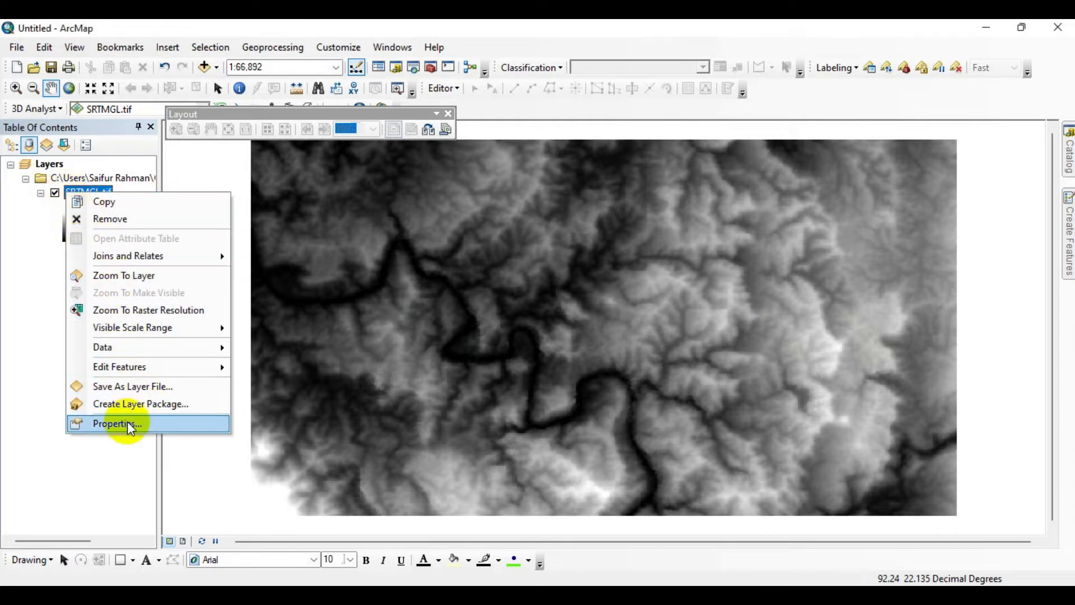
left_click(116, 424)
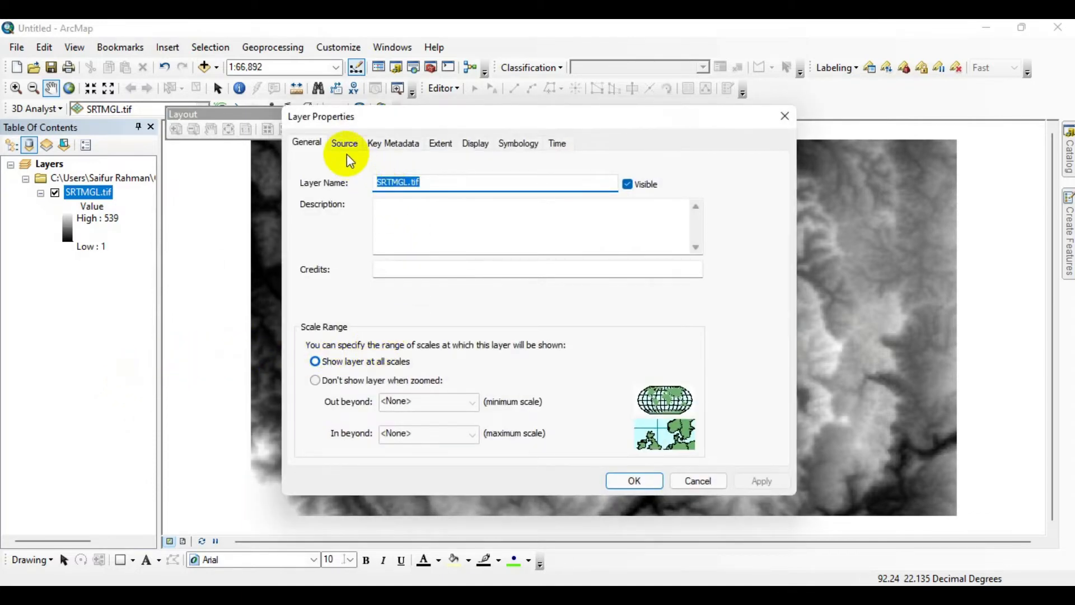
left_click(345, 144)
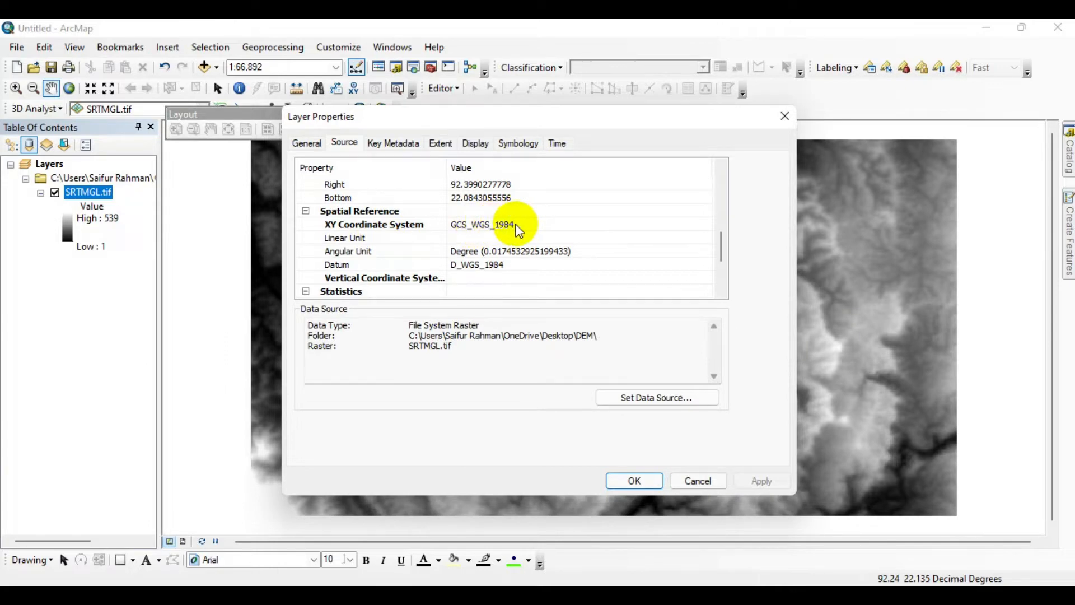
mouse_move(522, 227)
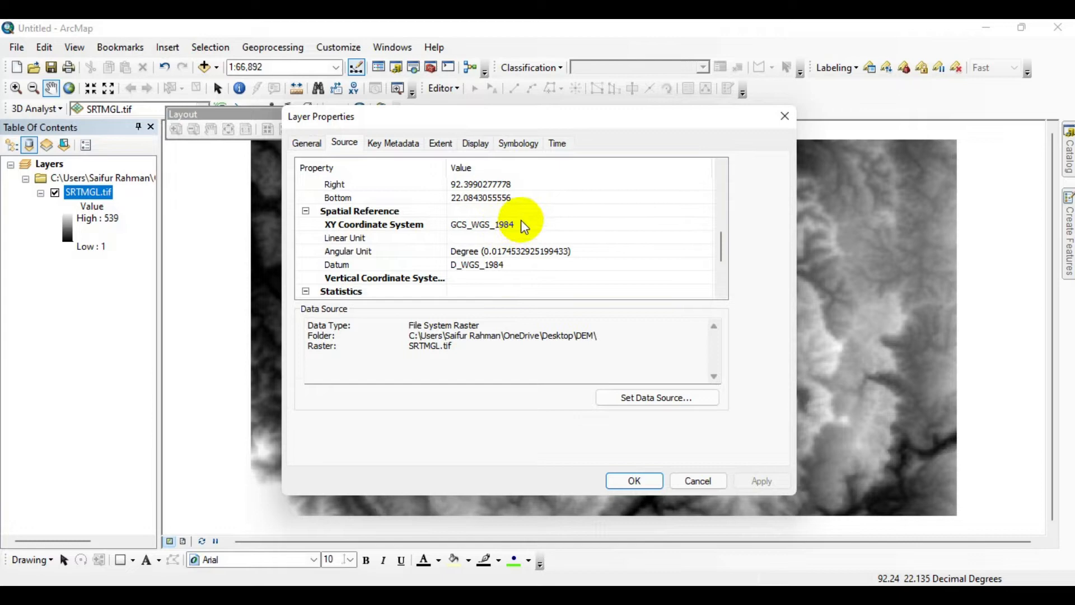
scroll("down", 3)
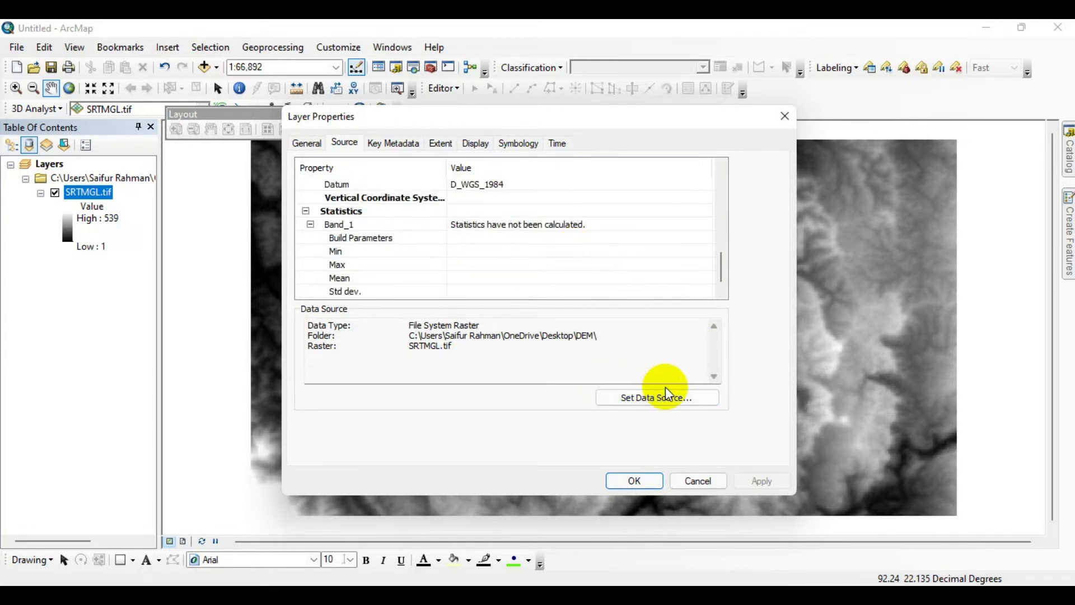
mouse_move(667, 404)
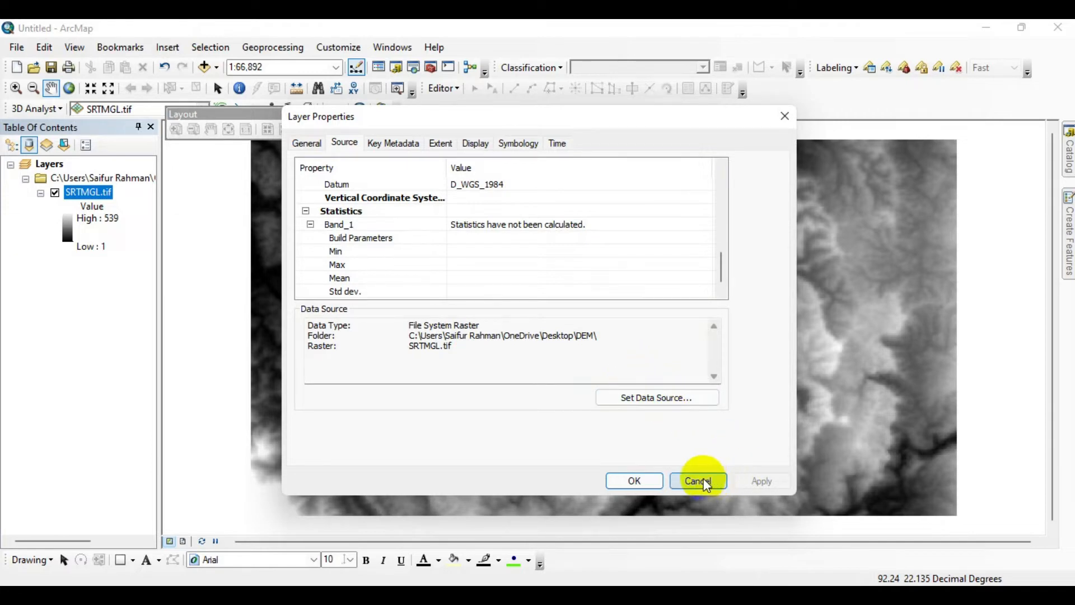
Cancel the Layer Properties dialog and pan across the grayscale DEM.
left_click(697, 481)
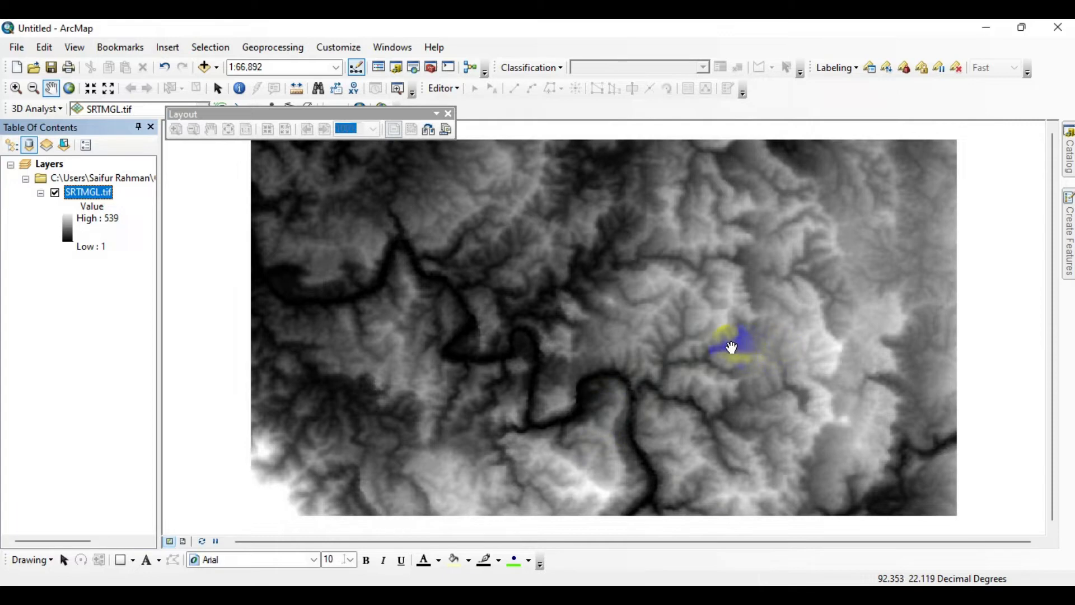
left_click_drag(730, 346, 672, 346)
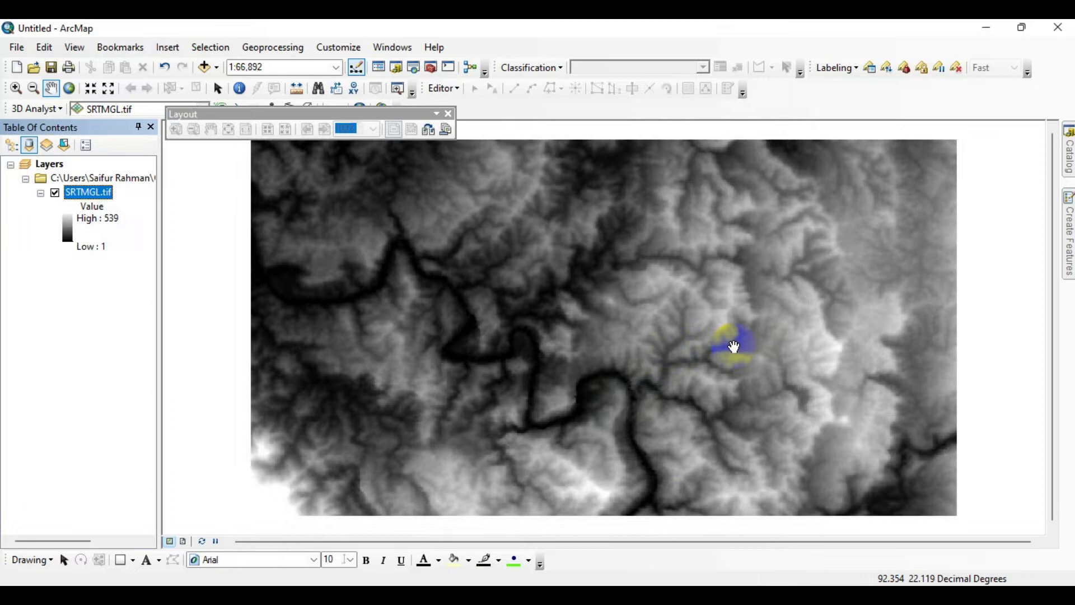
In Catalog, expand Data Management > Projections and Transformations > Raster and select Project Raster.
left_click(1067, 151)
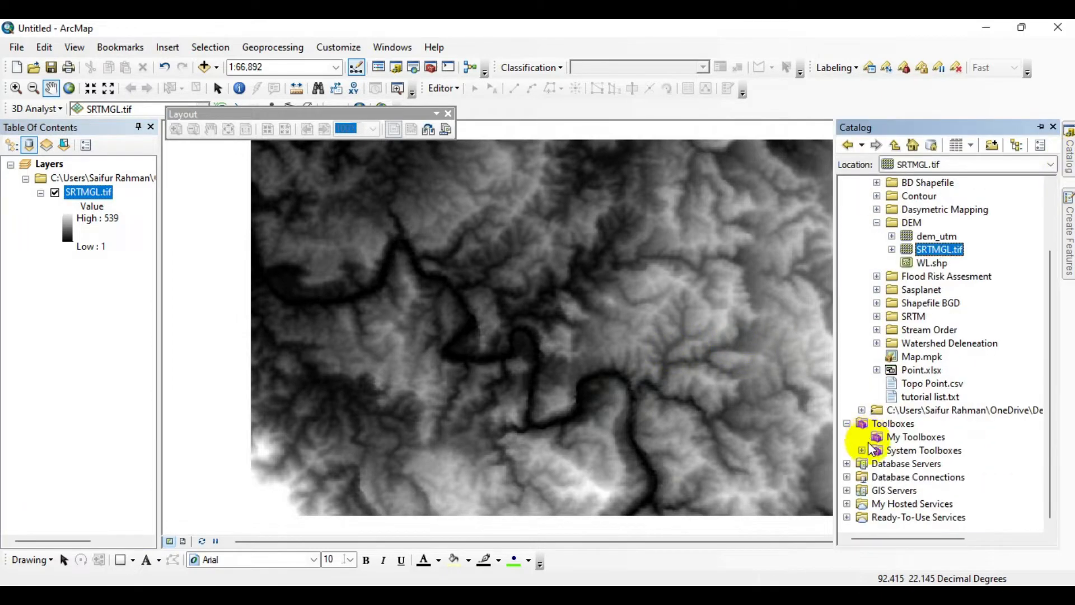
left_click(861, 450)
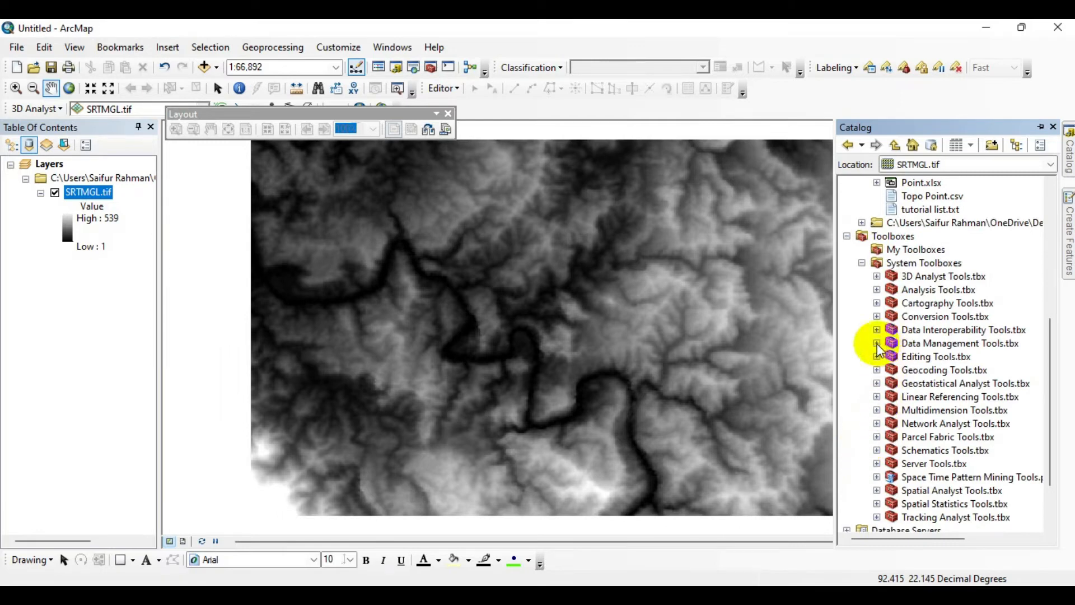
left_click(877, 343)
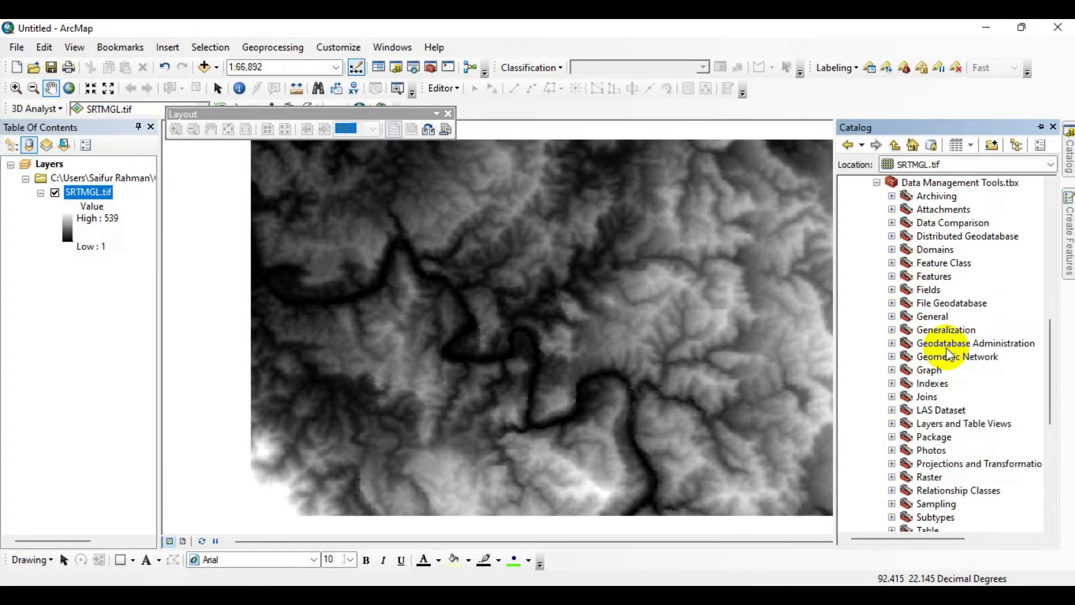
scroll("down", 3)
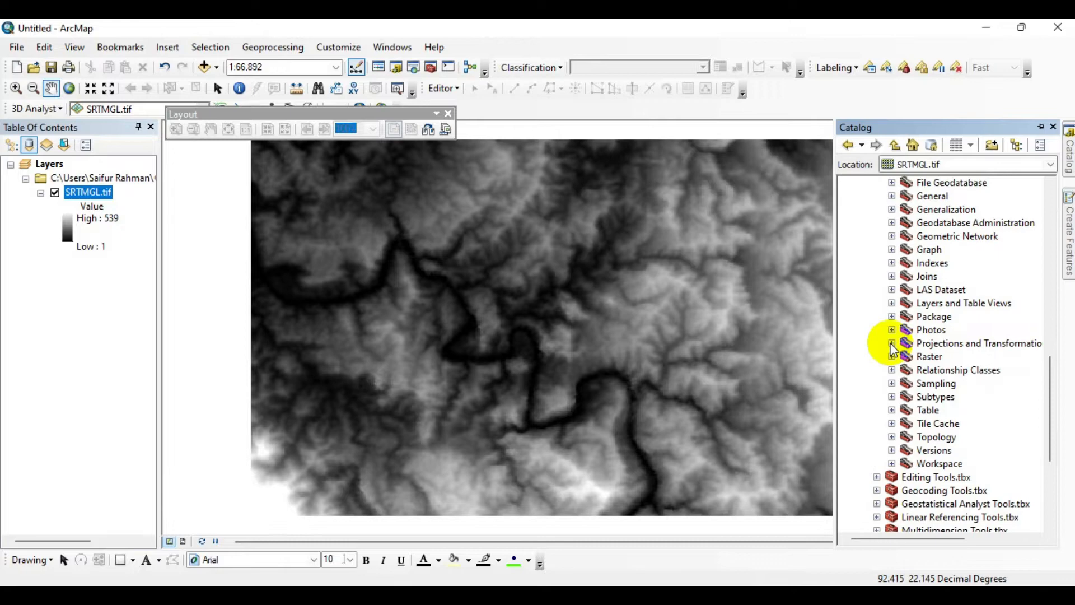
left_click(892, 343)
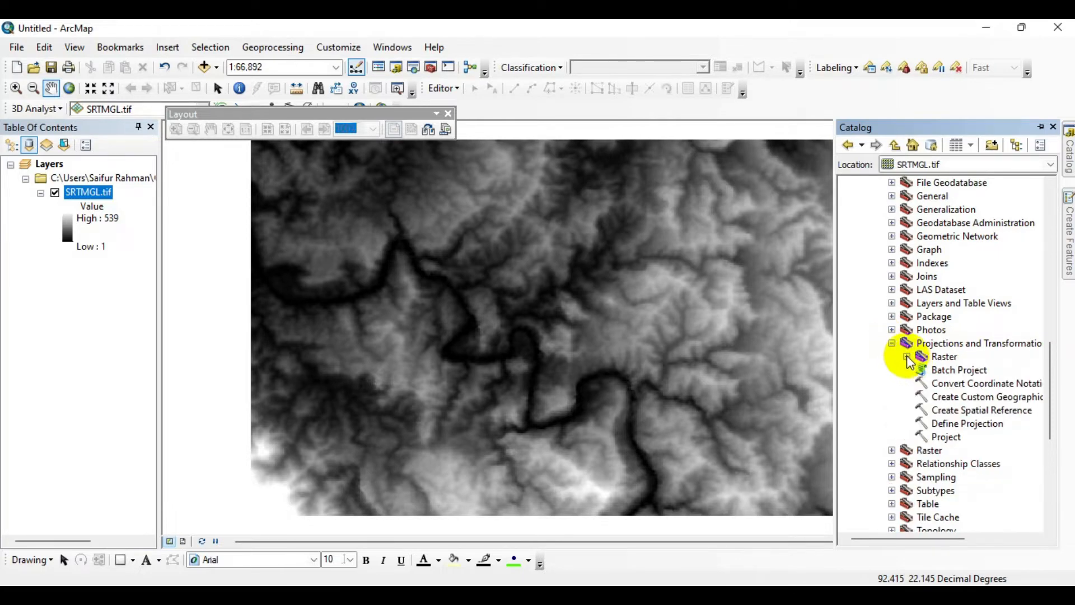
left_click(894, 357)
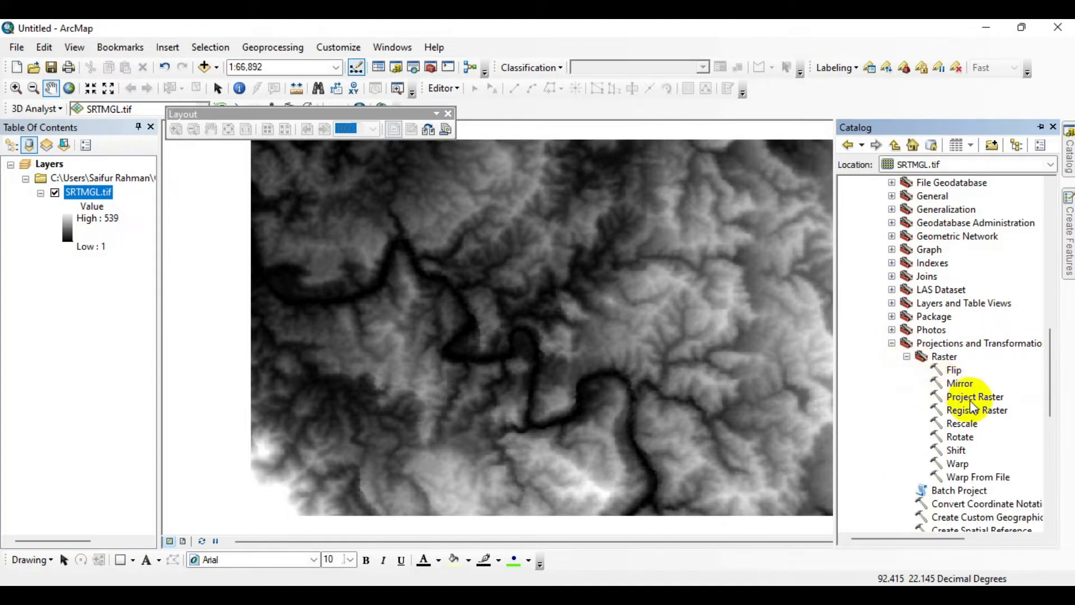
scroll("down", 3)
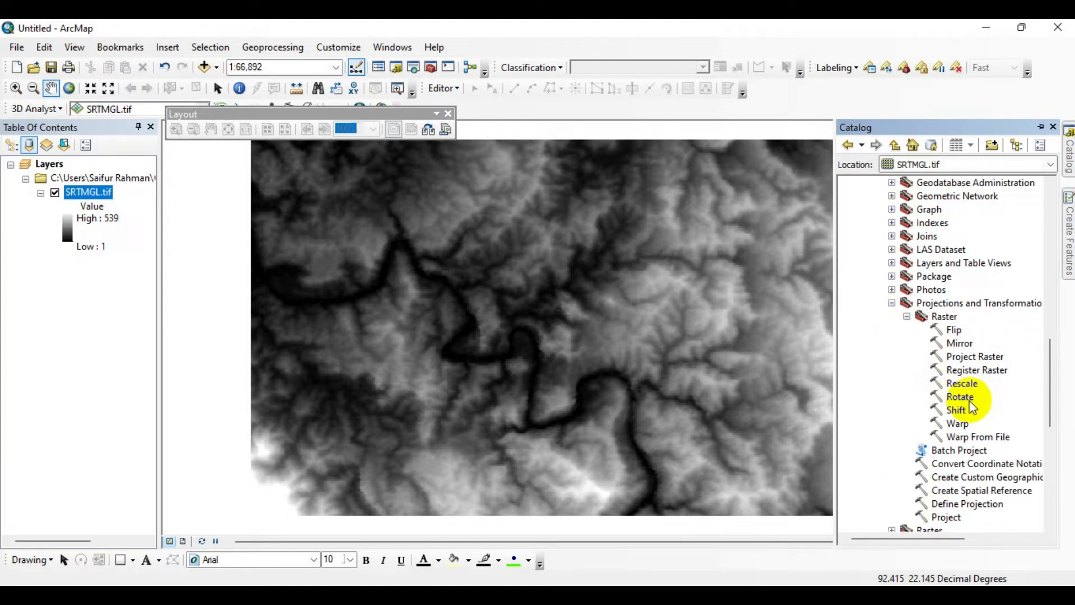
left_click(975, 356)
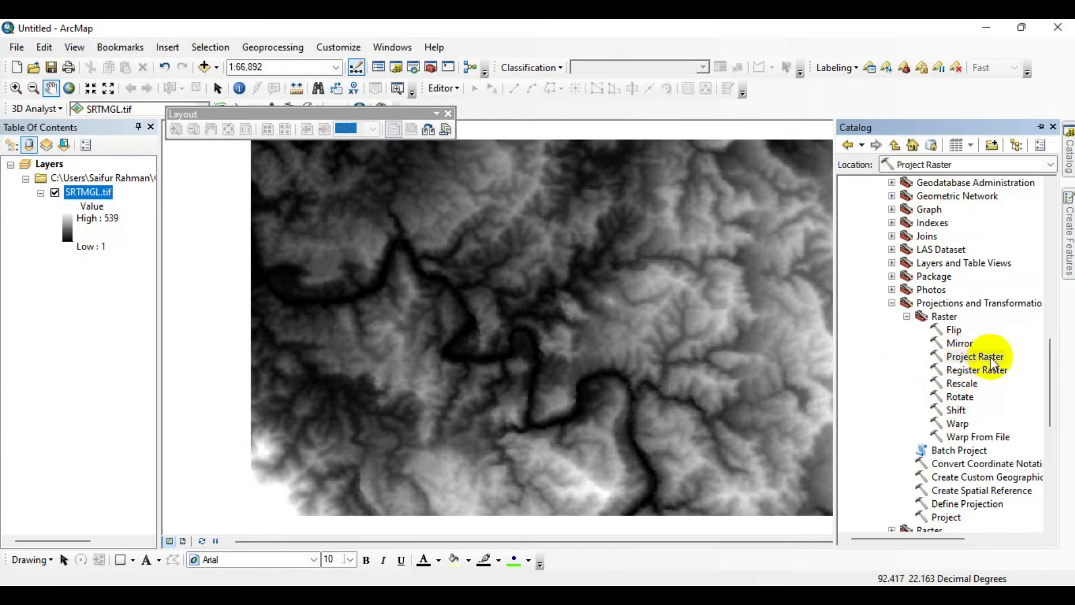
Launch Project Raster and choose SRTMGL.tif as the input raster.
double_click(975, 356)
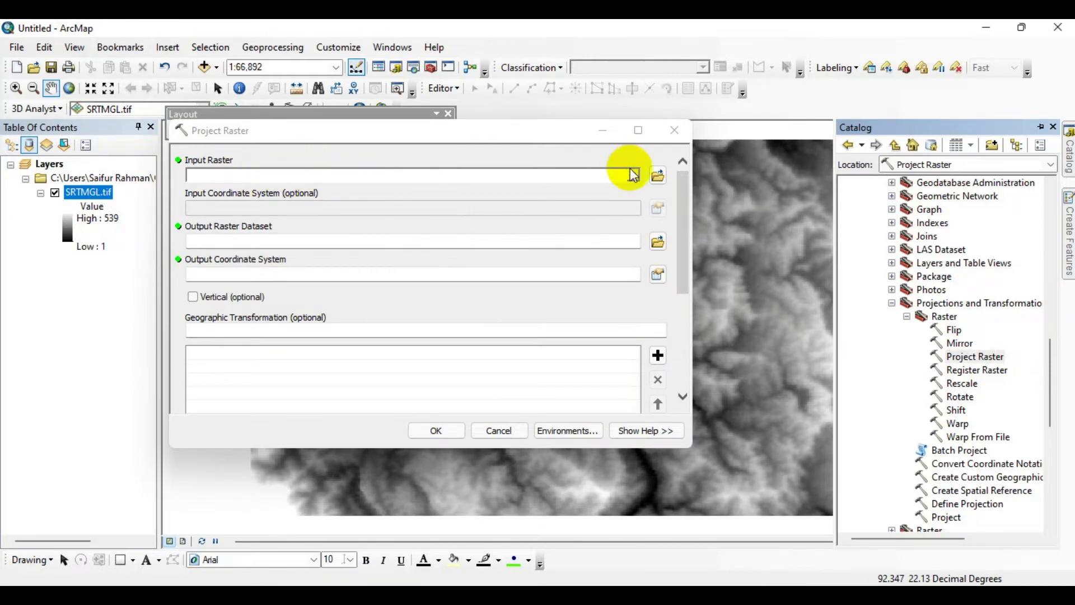
left_click(631, 175)
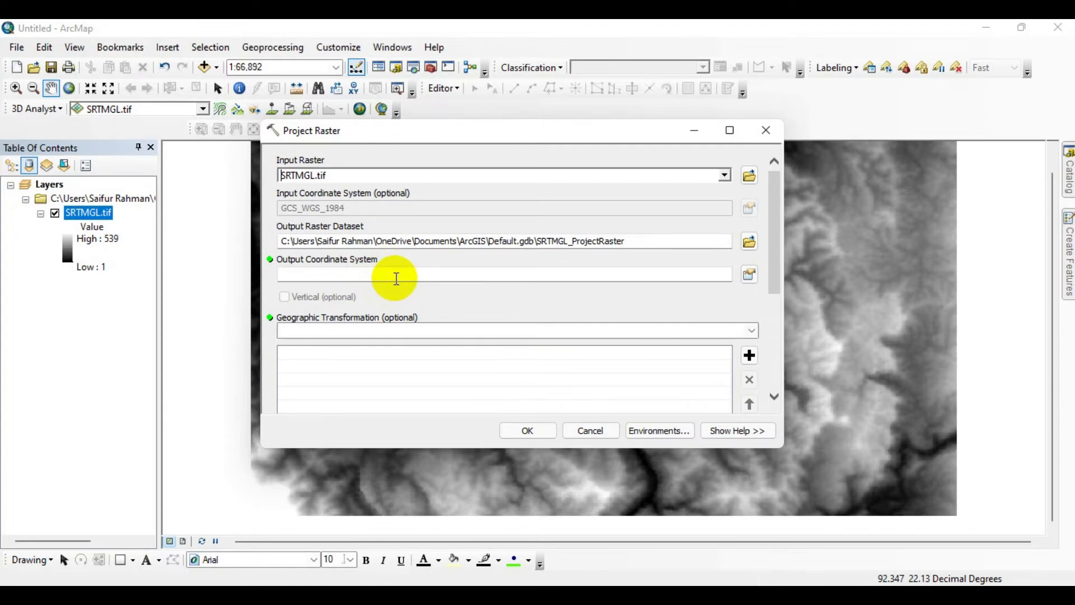
Choose Projected > UTM > WGS 1984 > Zone 46N as the output coordinate system.
left_click(749, 274)
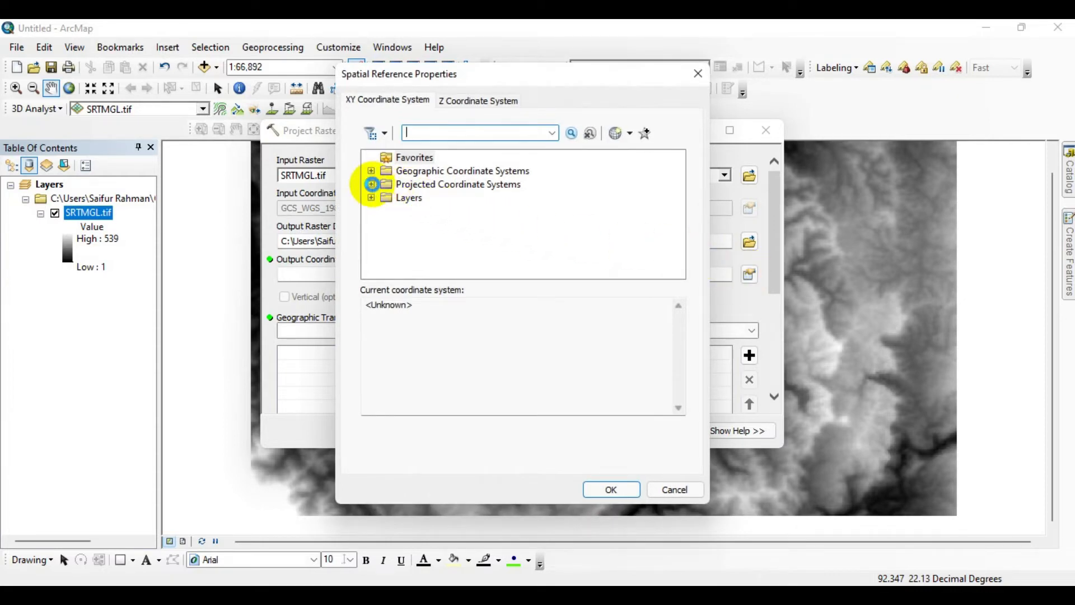
left_click(370, 183)
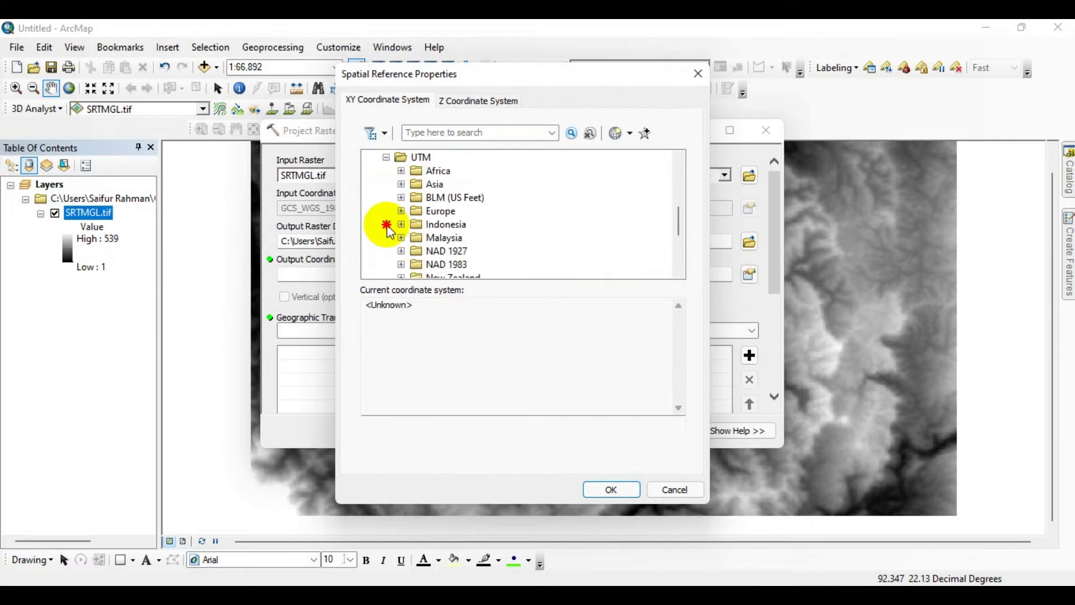
scroll("down", 3)
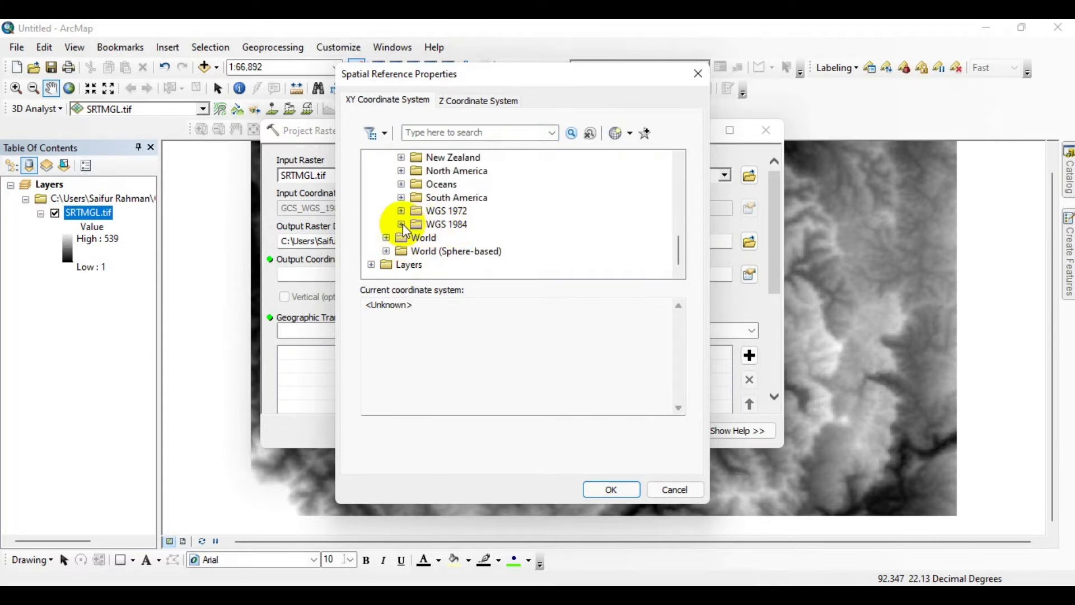
left_click(400, 224)
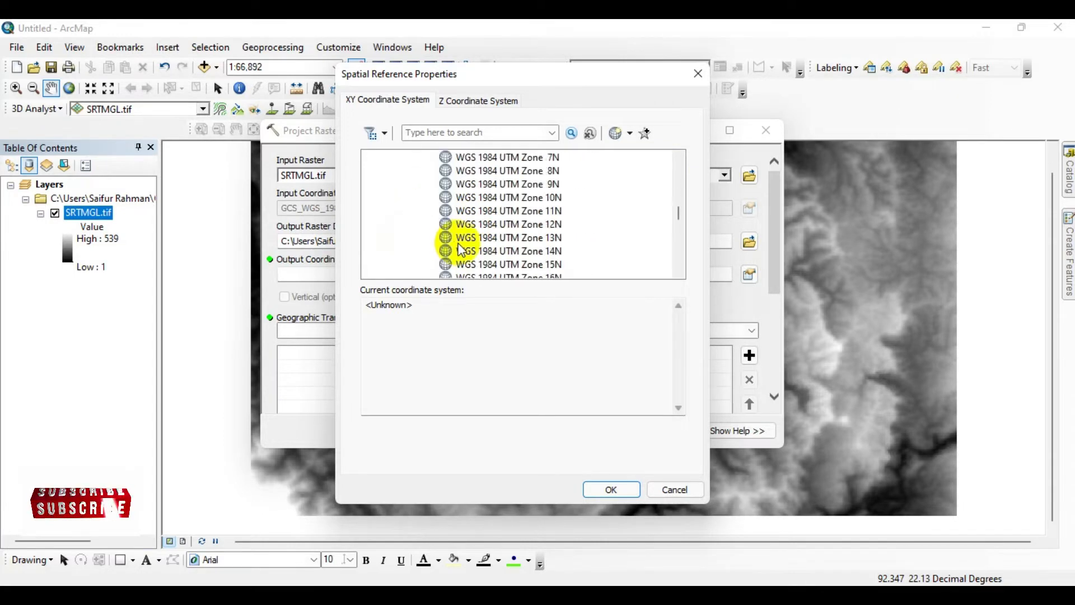
scroll("down", 3)
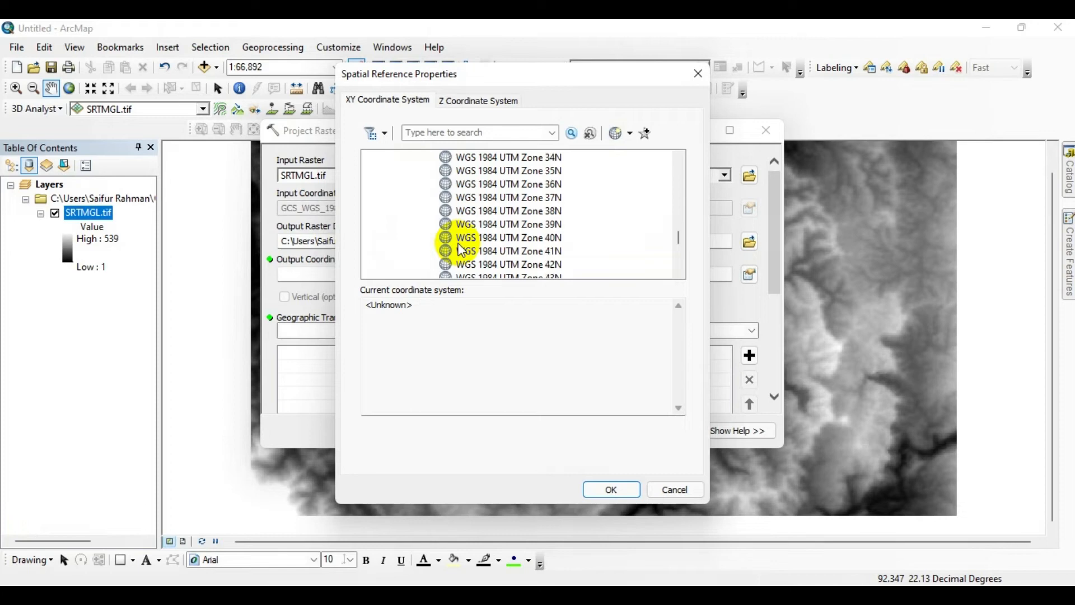
scroll("down", 3)
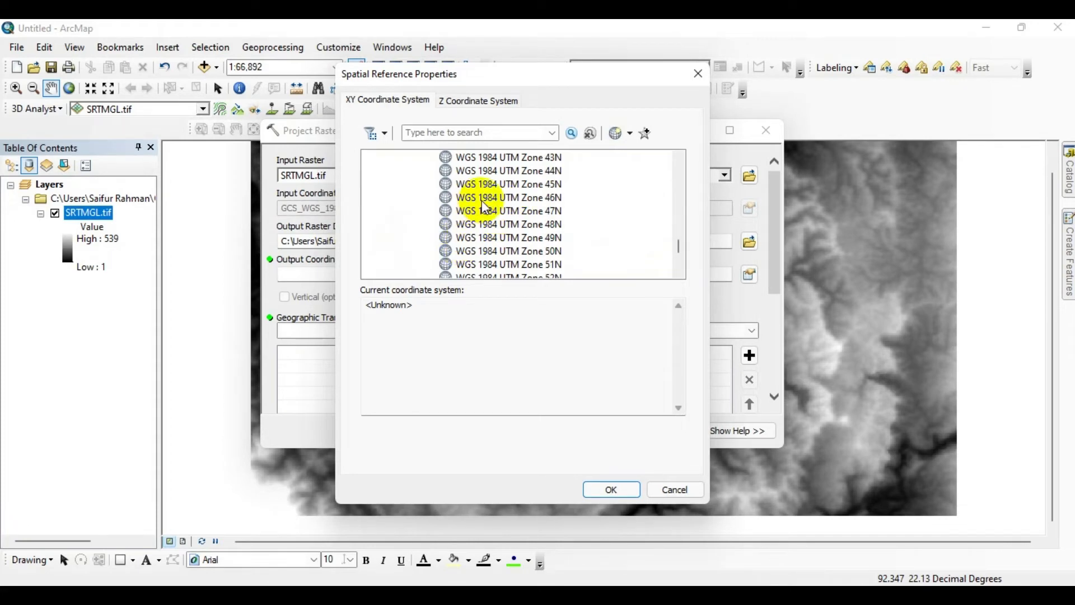
left_click(507, 198)
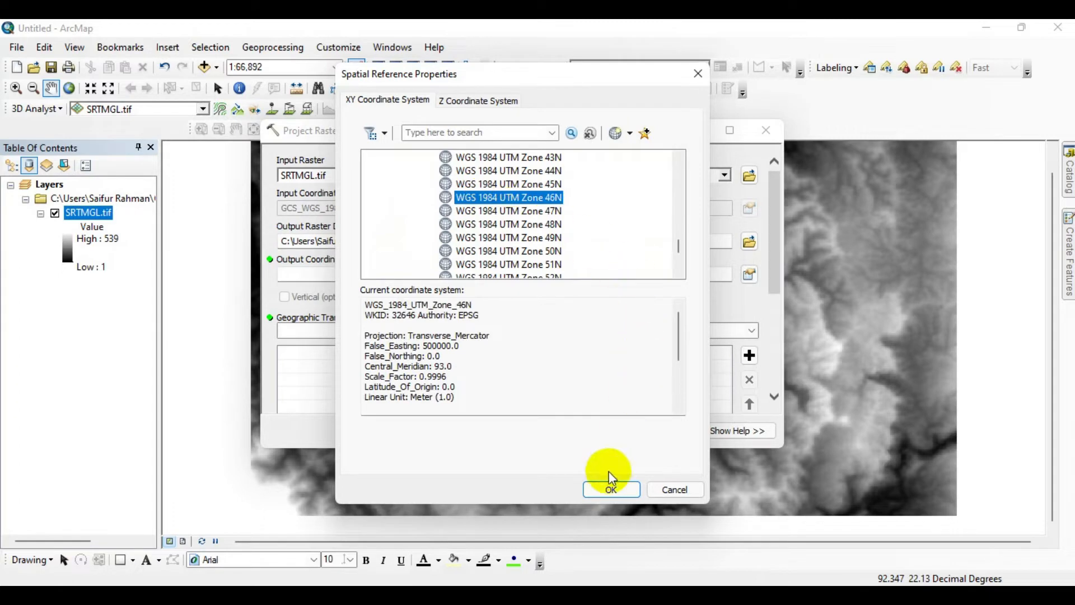
left_click(610, 488)
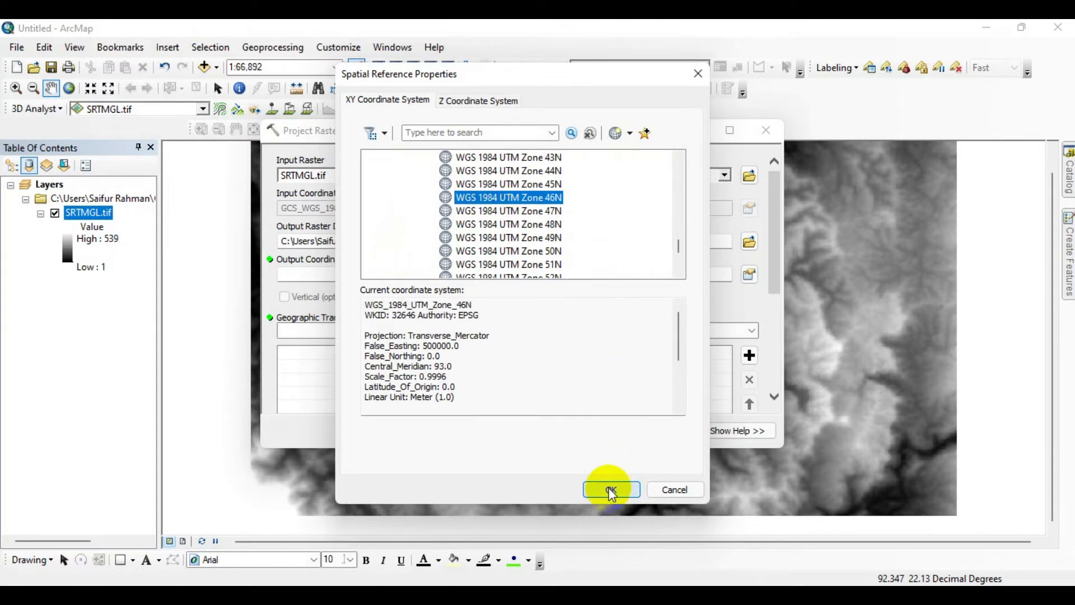
left_click(609, 489)
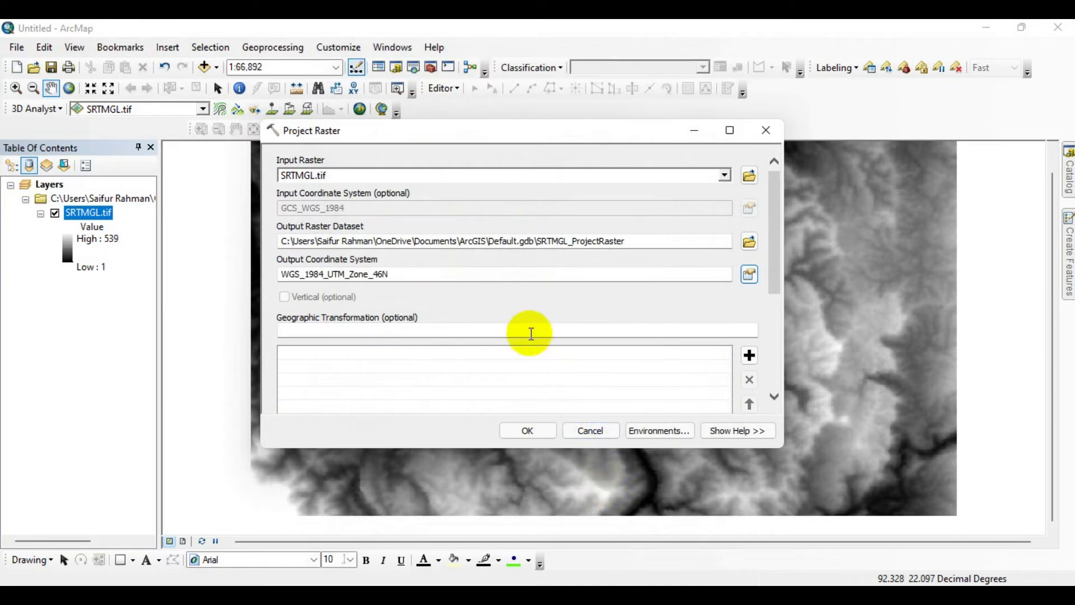
mouse_move(434, 276)
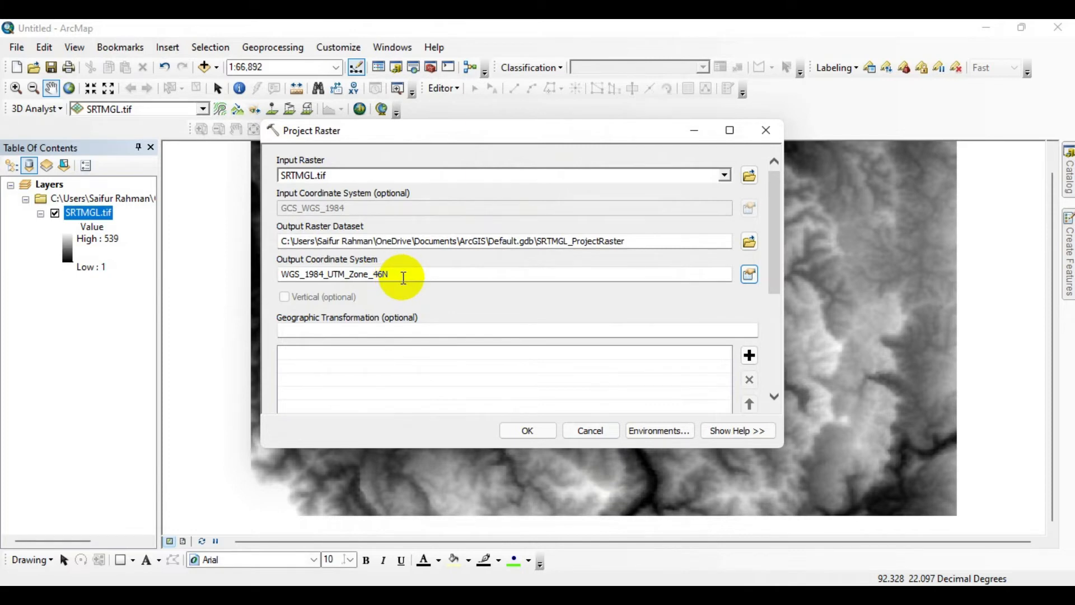
mouse_move(474, 273)
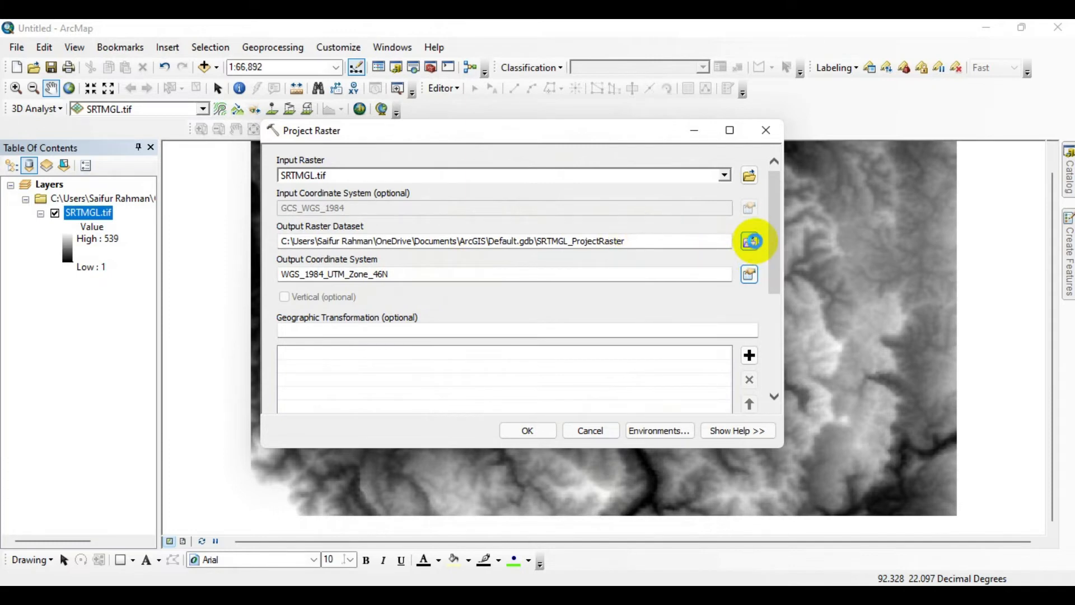
Browse to the Desktop, create a new 'Projected' folder for the output raster, and open it.
left_click(750, 240)
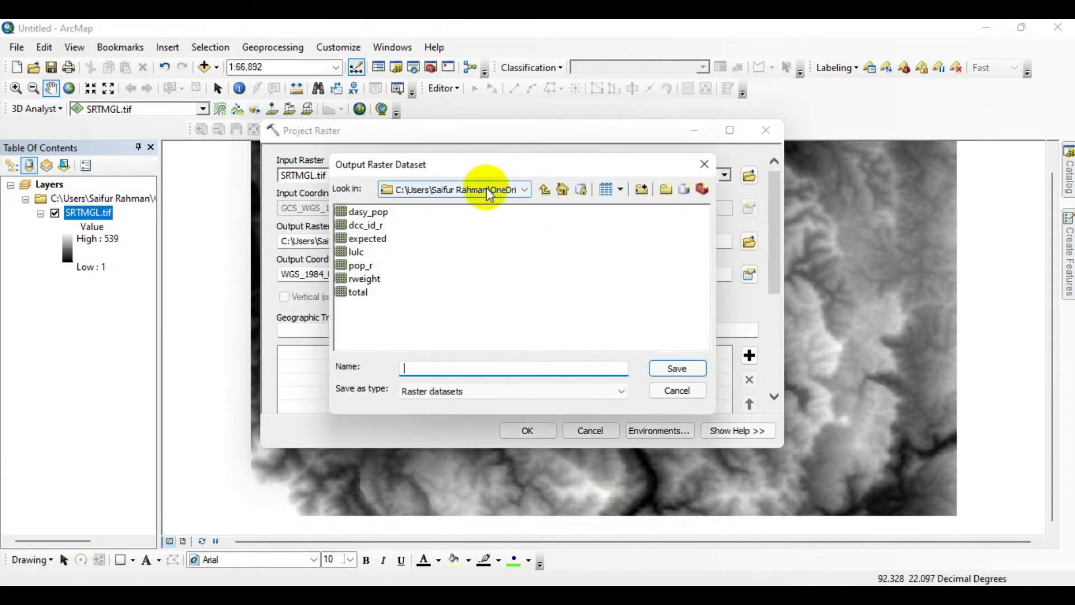
left_click(525, 189)
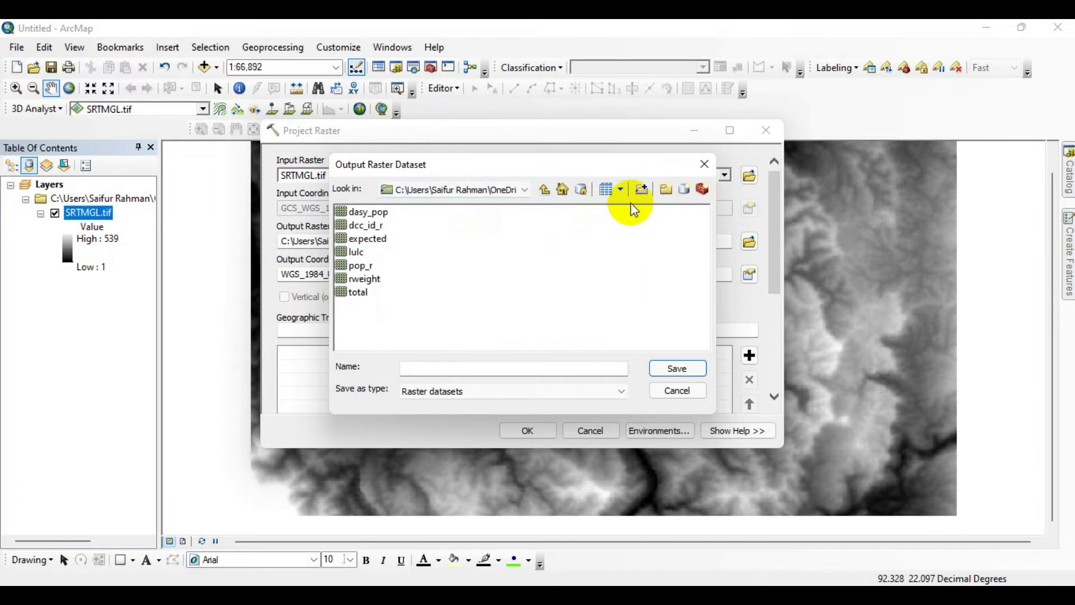
left_click(524, 189)
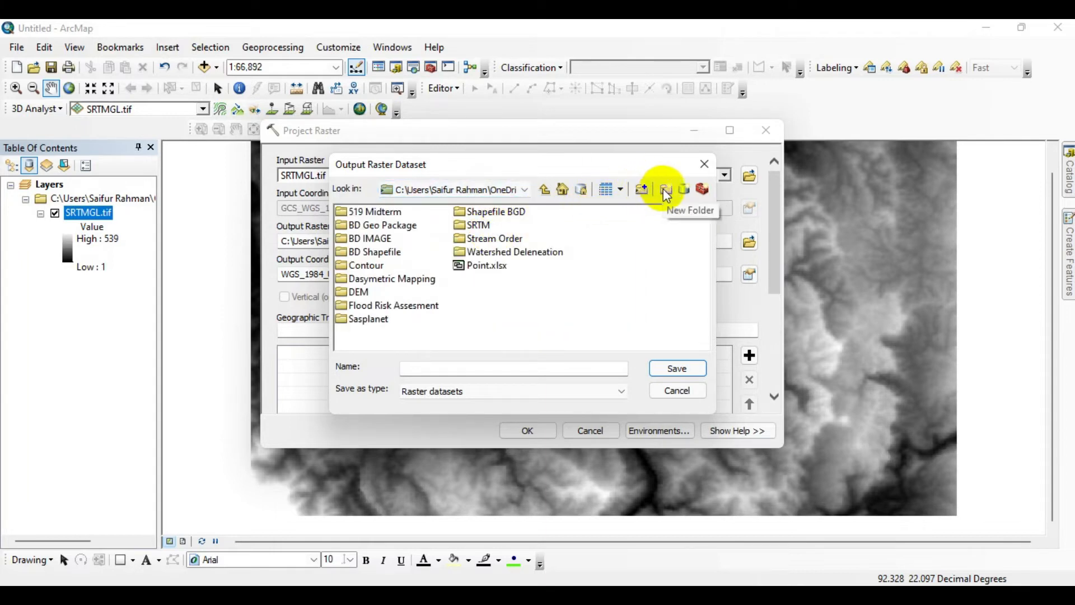
left_click(664, 189)
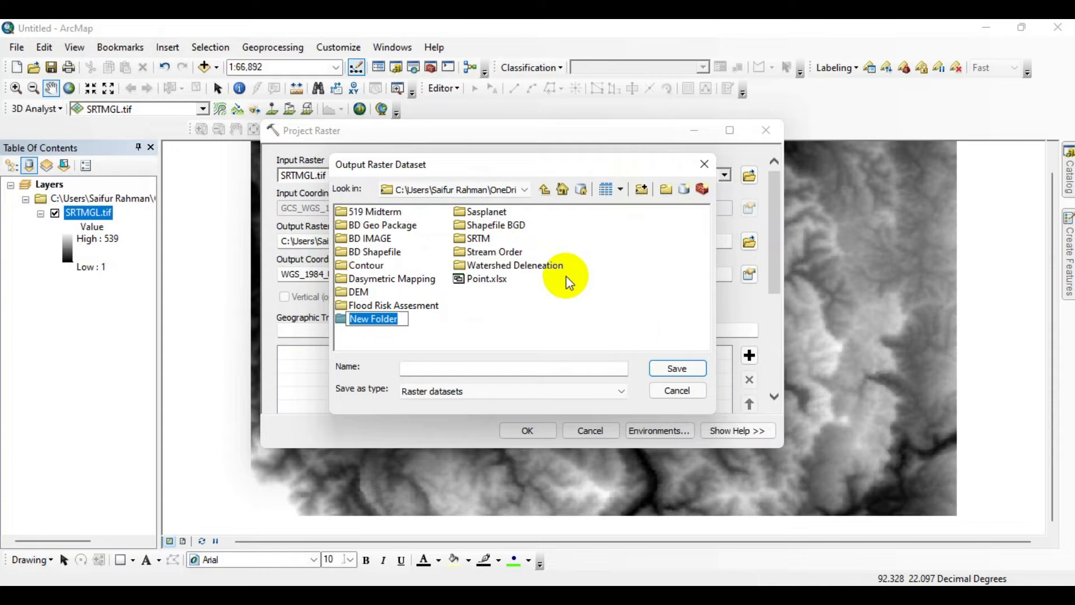
type("Projec")
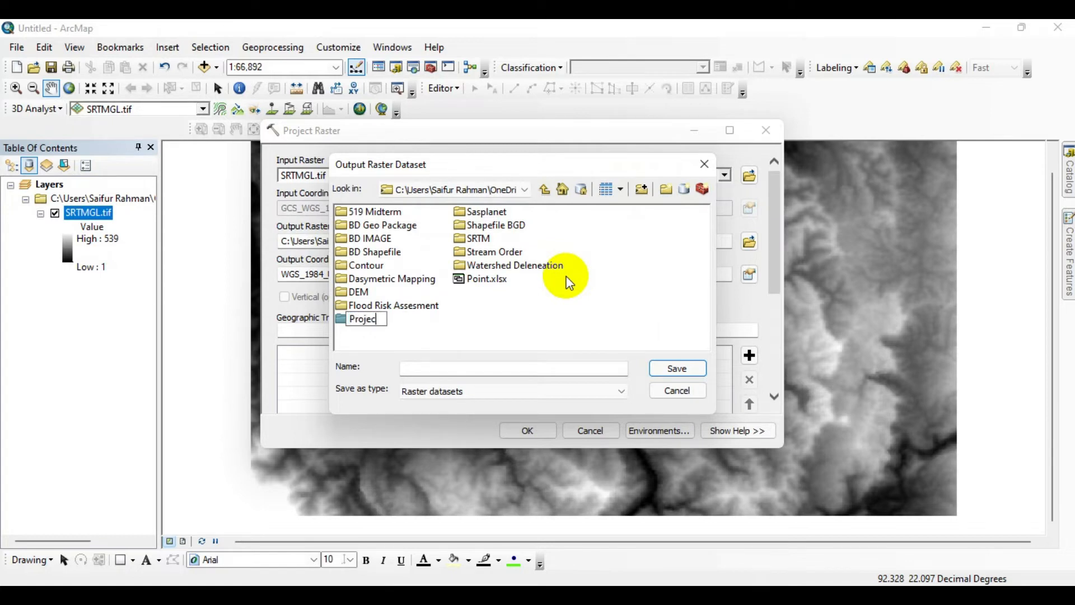
left_click(358, 292)
type("1")
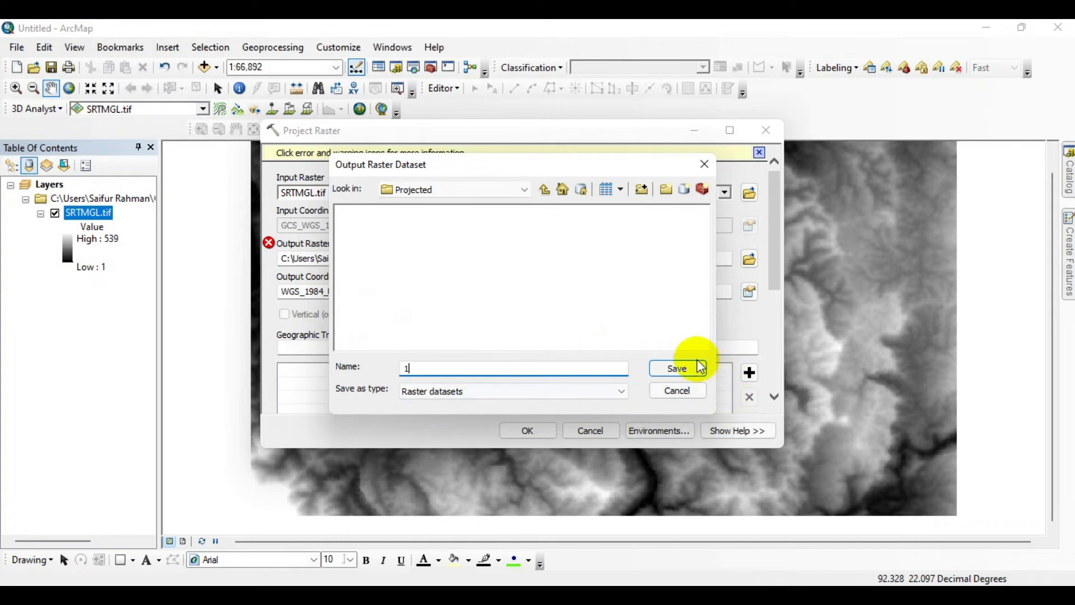
Save the output as '1', keep cell size 29.83, and run Project Raster.
left_click(675, 368)
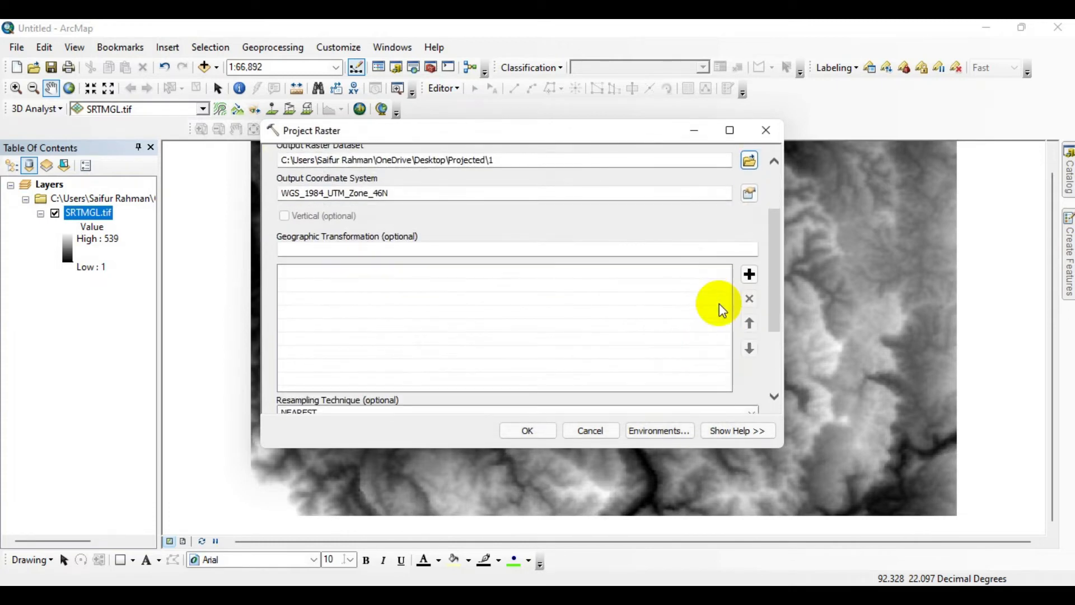
scroll("down", 3)
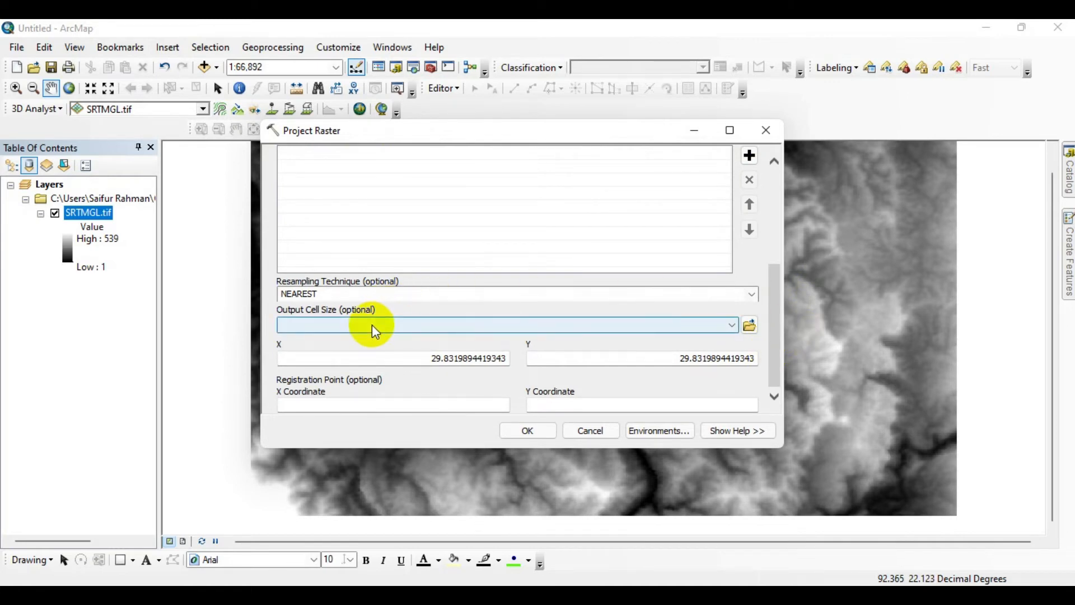
mouse_move(385, 330)
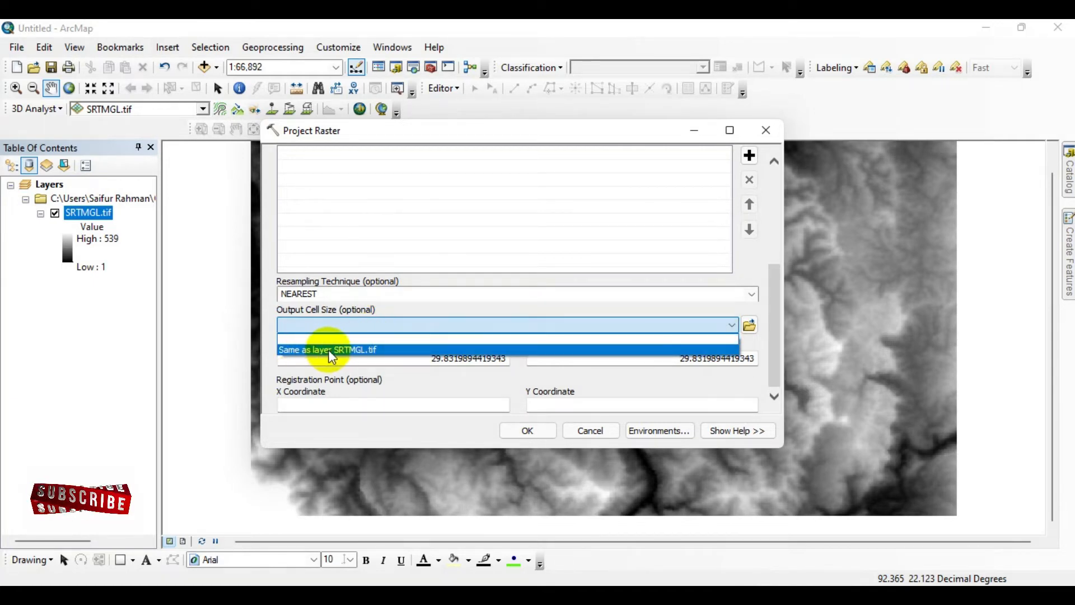
left_click(327, 349)
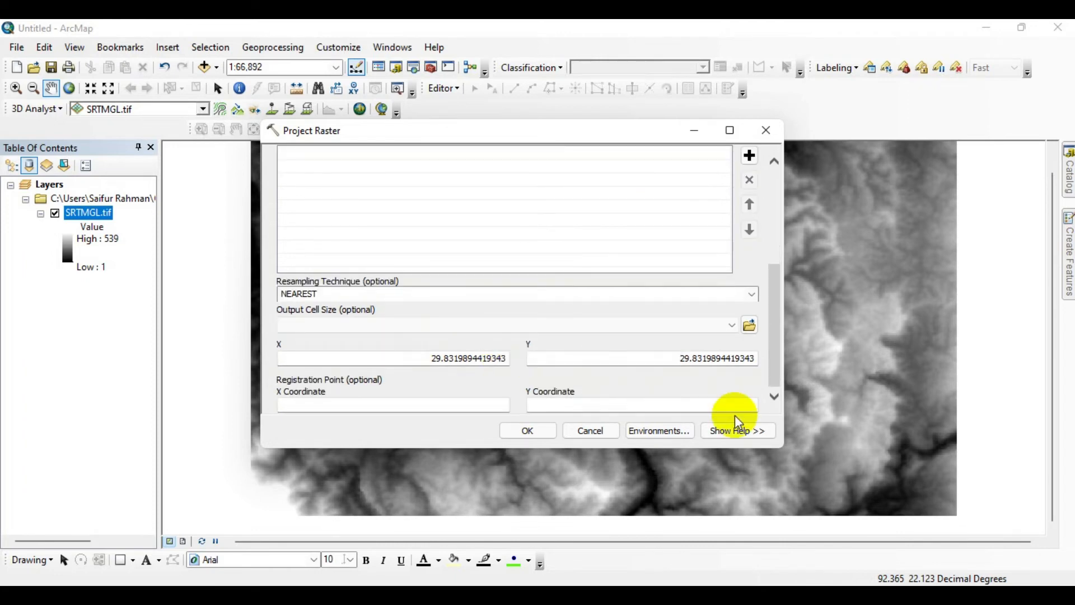
mouse_move(510, 383)
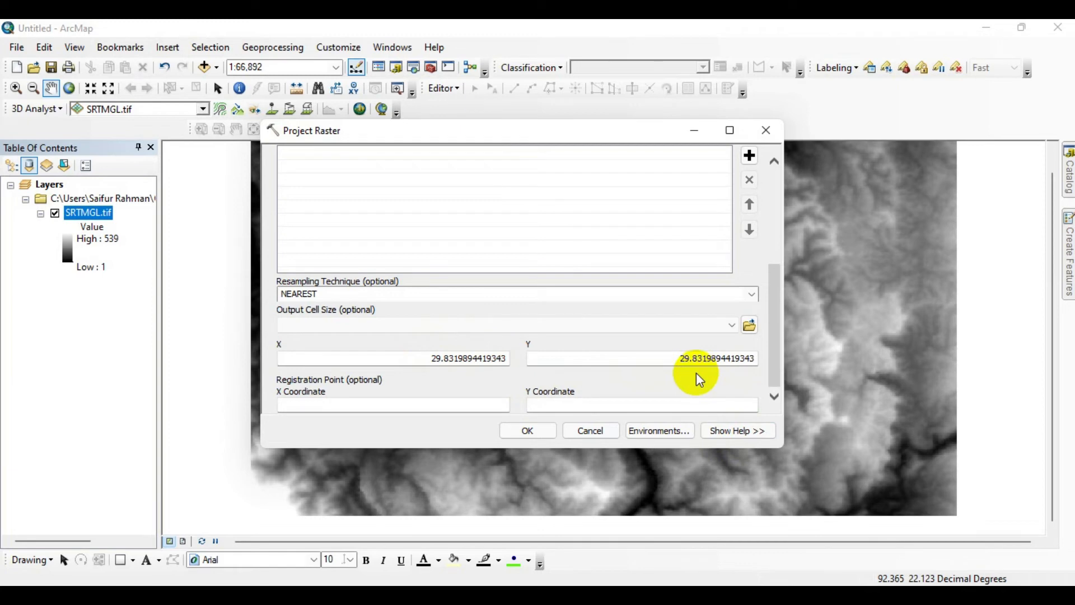
left_click(526, 430)
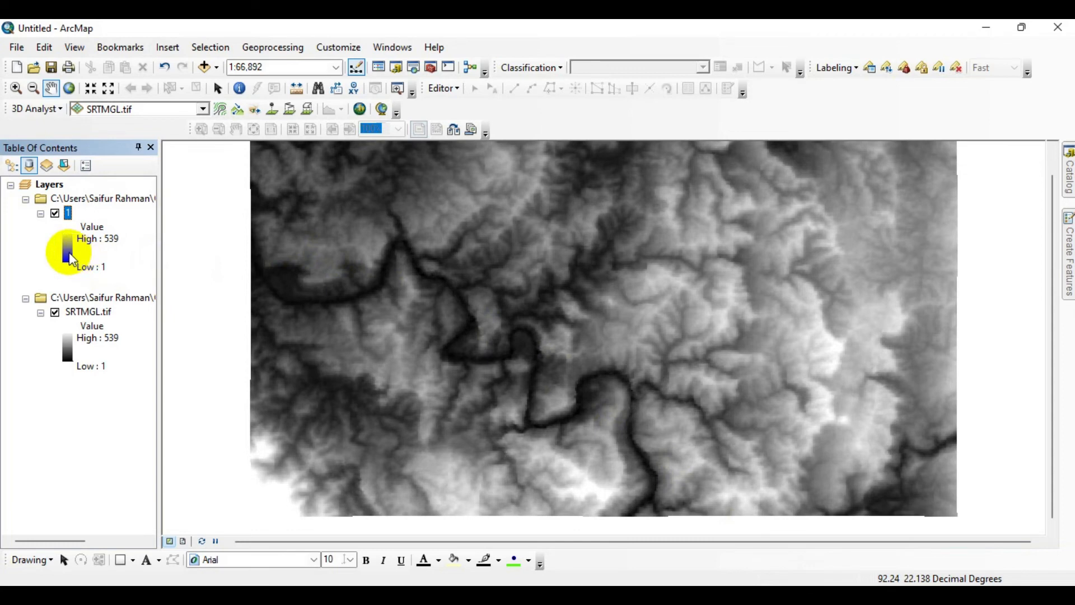
Apply the orange-green-blue colour ramp to raster layer 1.
left_click(68, 252)
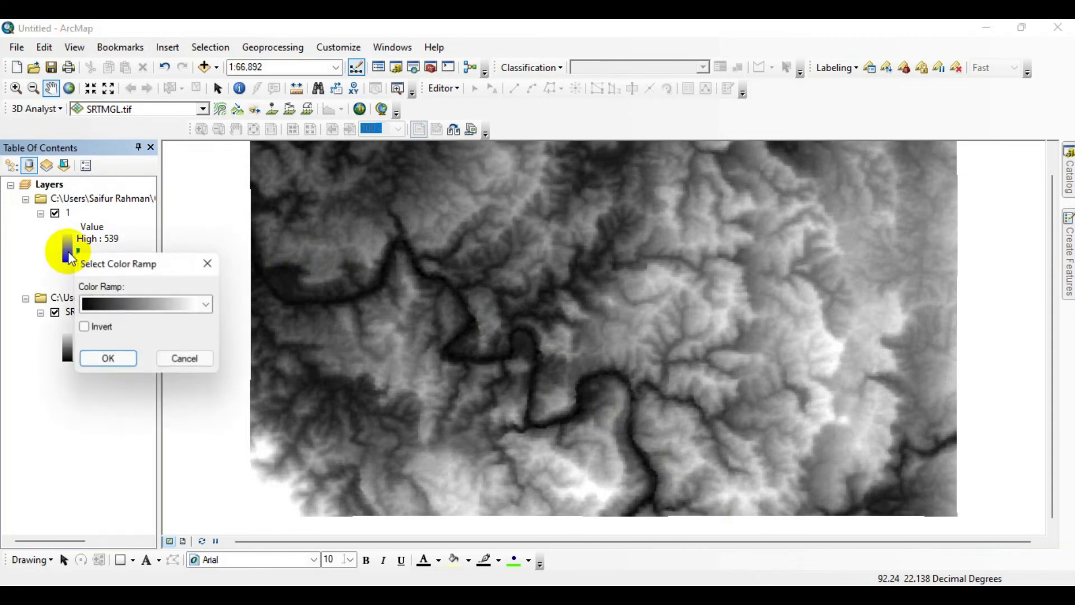
left_click(205, 304)
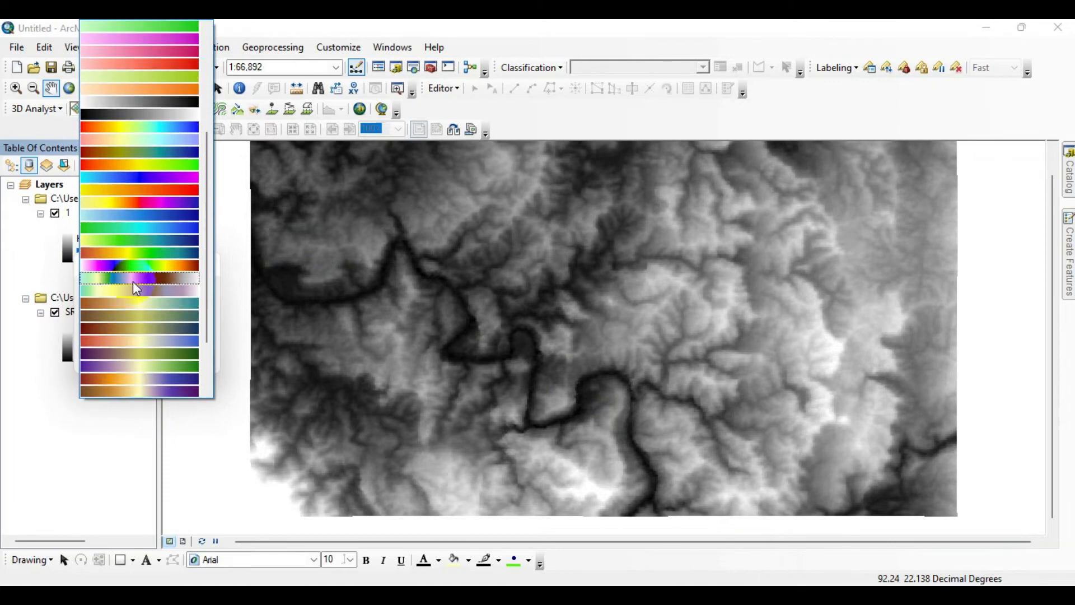
left_click(137, 288)
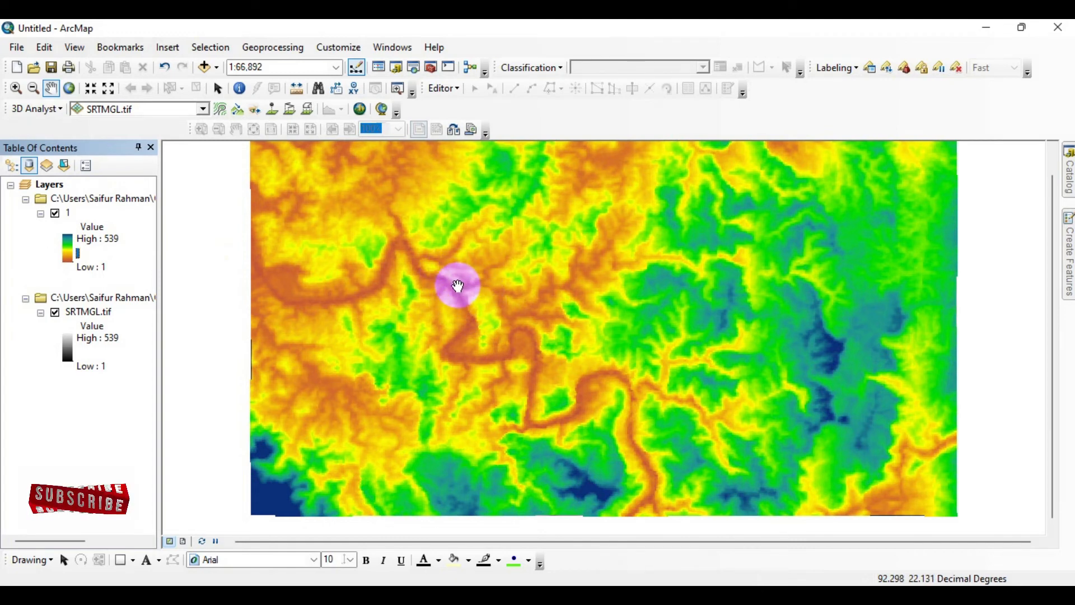
right_click(67, 213)
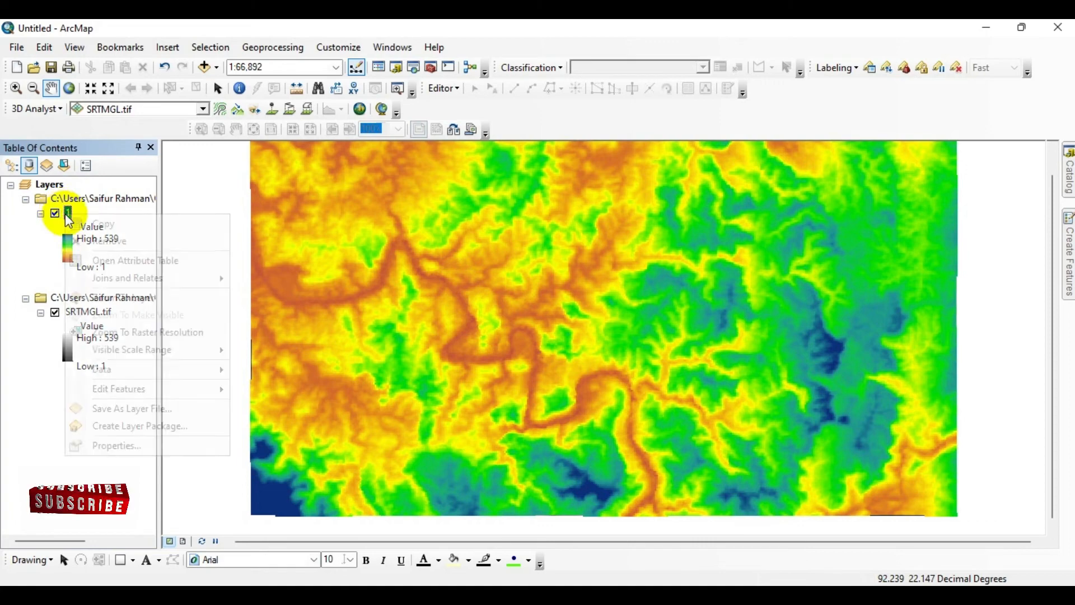
mouse_move(115, 445)
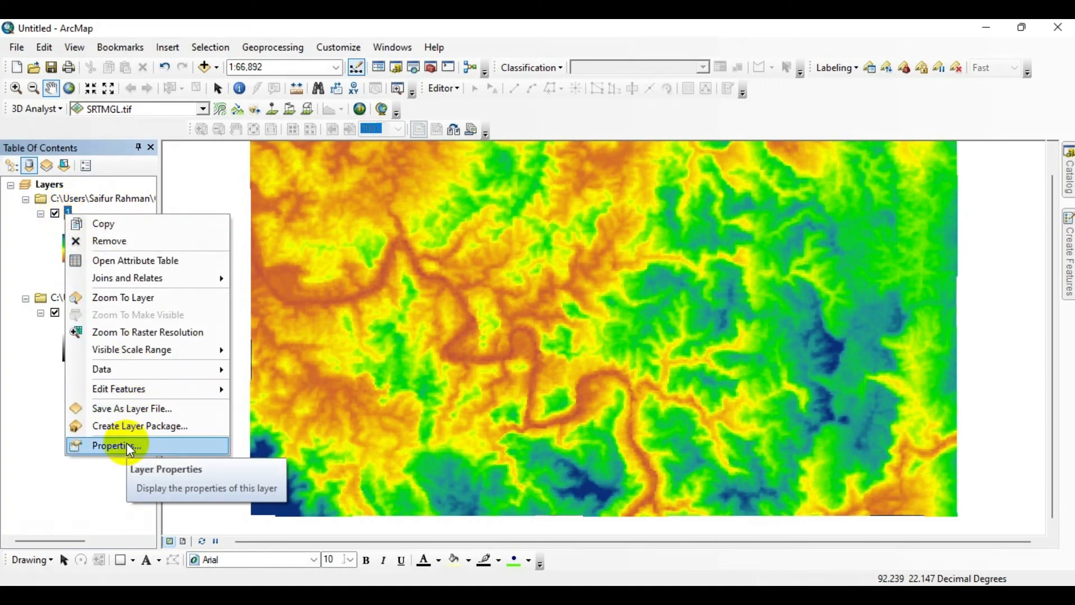
left_click(115, 445)
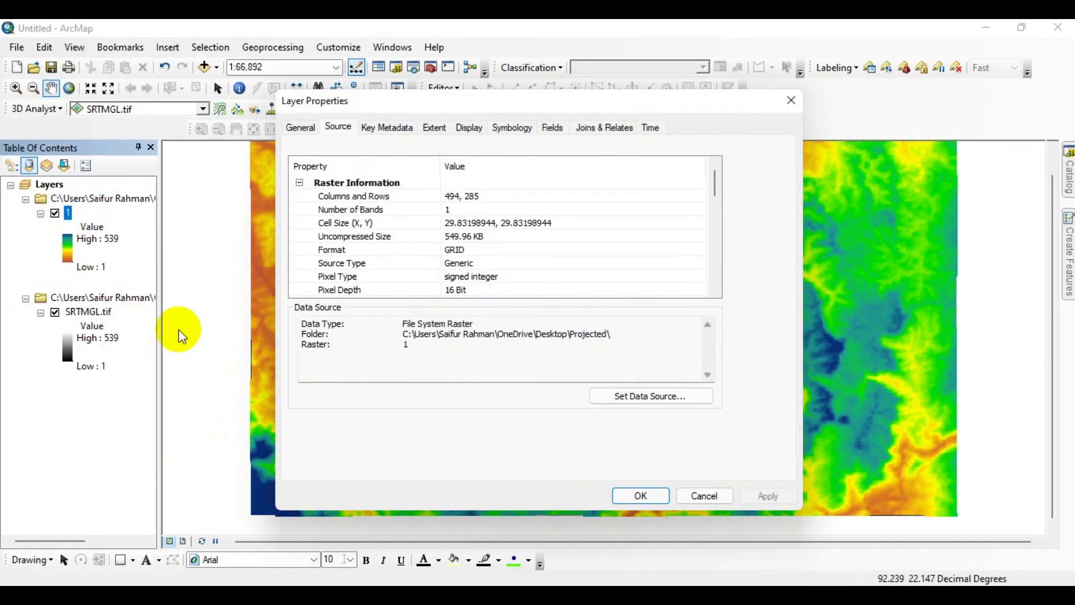
mouse_move(336, 144)
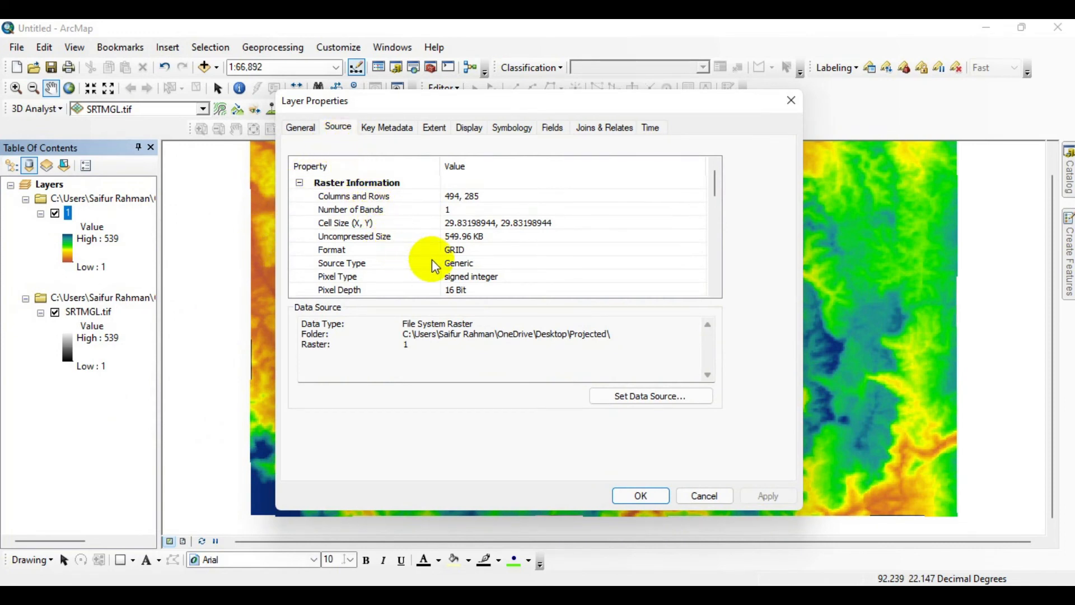
scroll("down", 3)
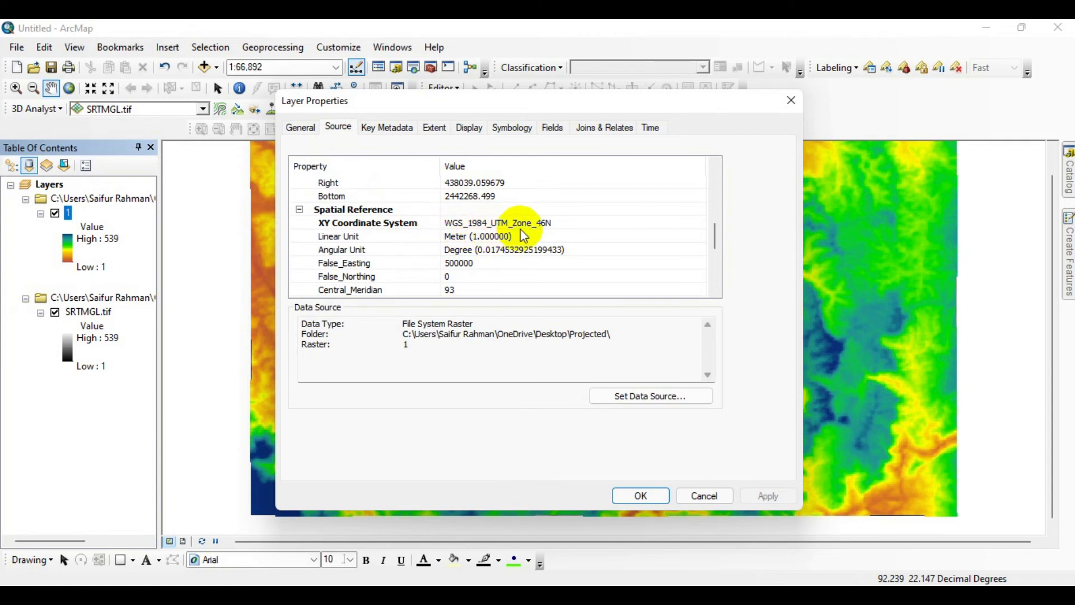
mouse_move(531, 249)
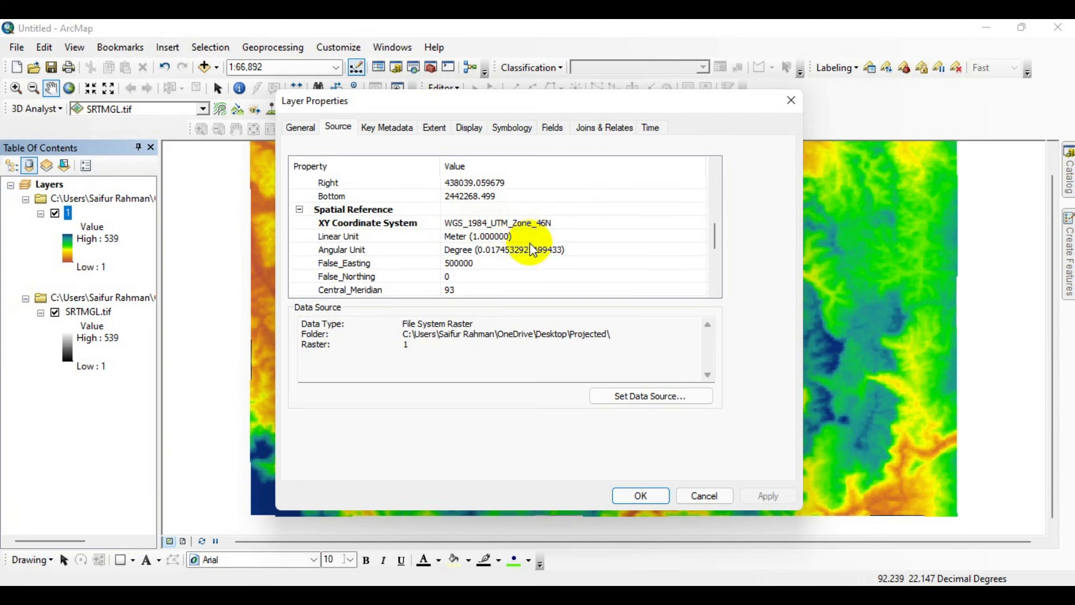
scroll("down", 3)
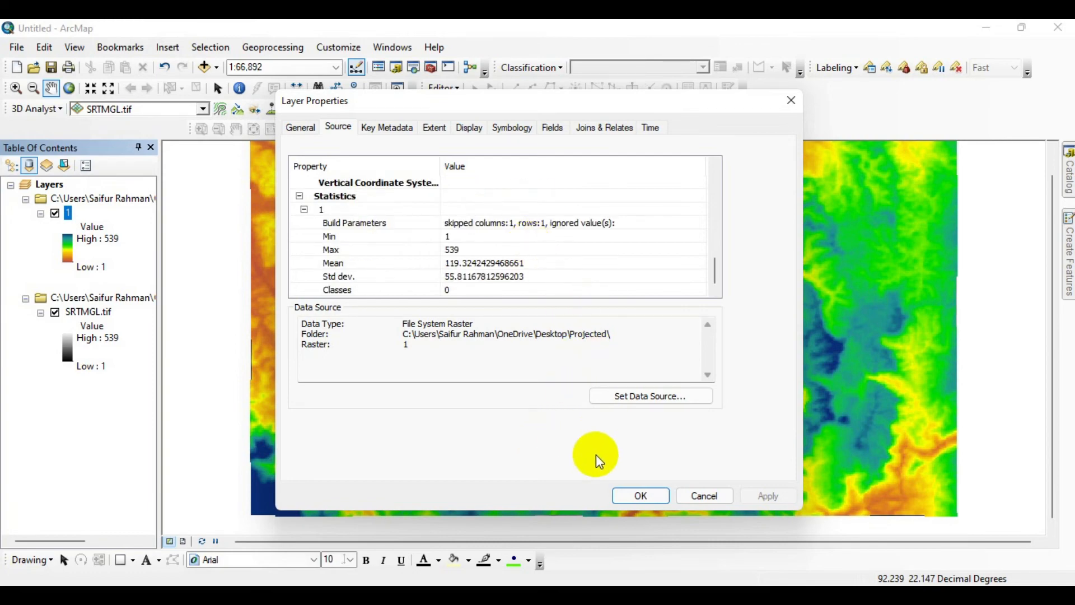
left_click(639, 495)
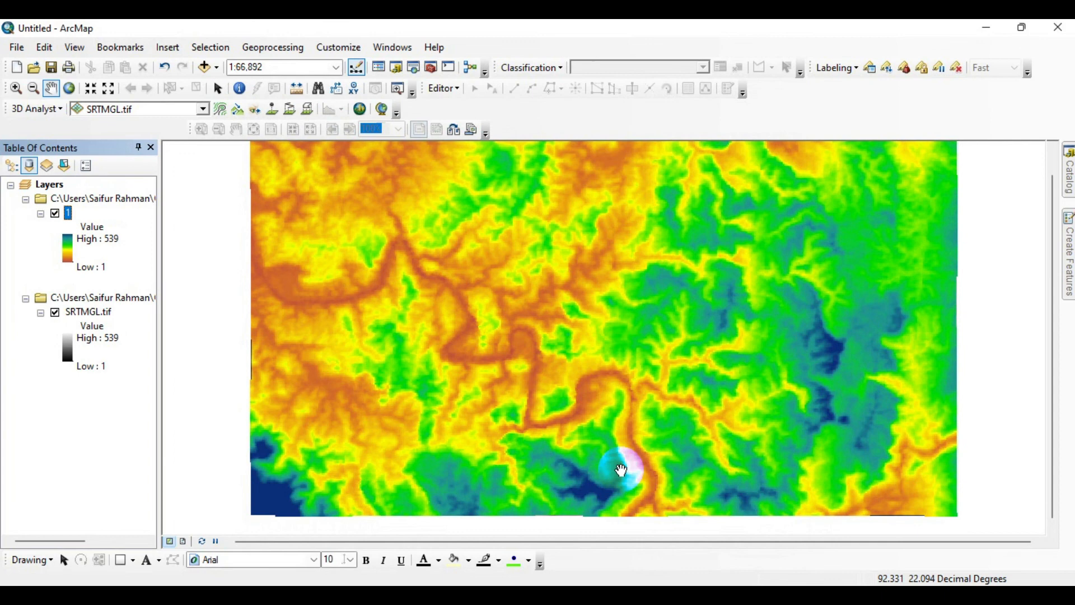
mouse_move(616, 458)
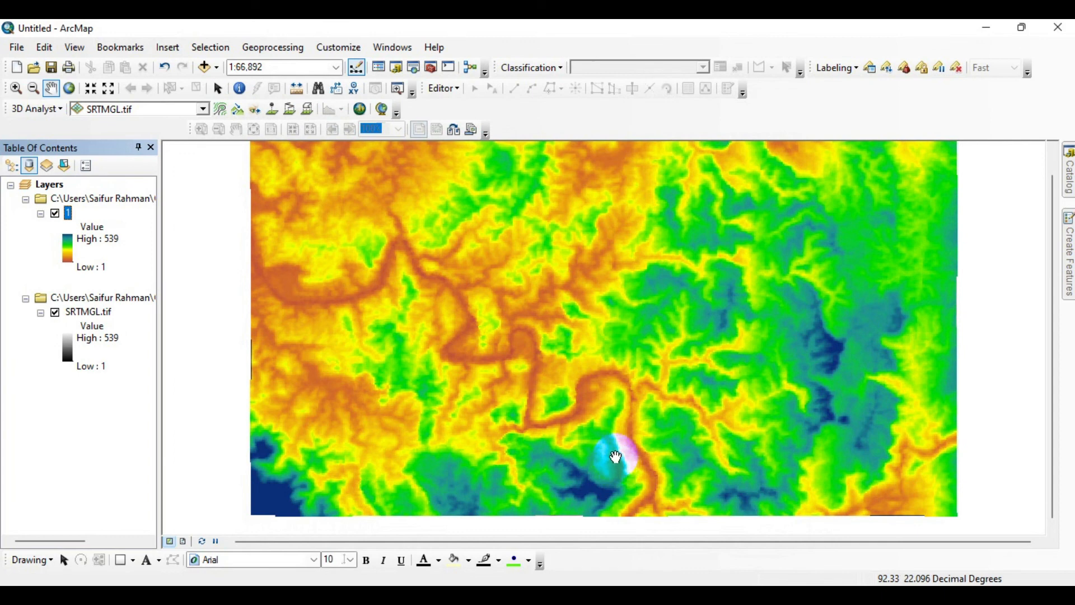